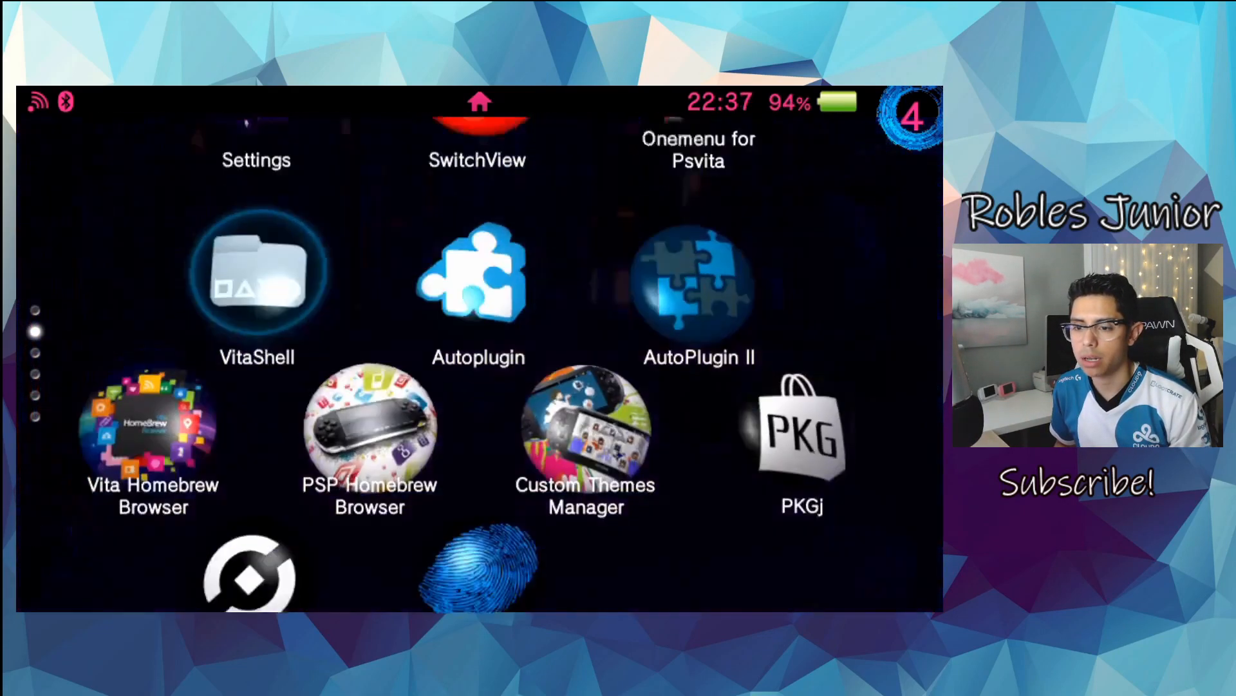
- Launch AutoPlugin II, open Vita plugins > Install plugins, and scroll down to ds3vita
left_click(697, 284)
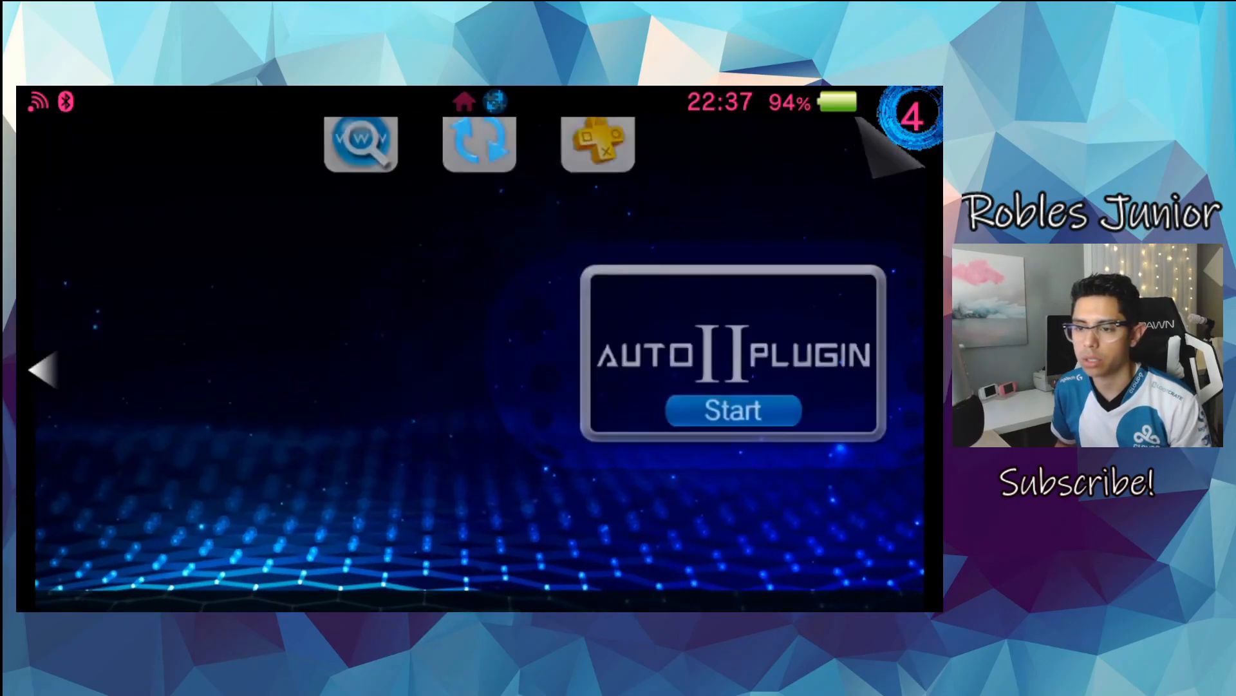
left_click(733, 411)
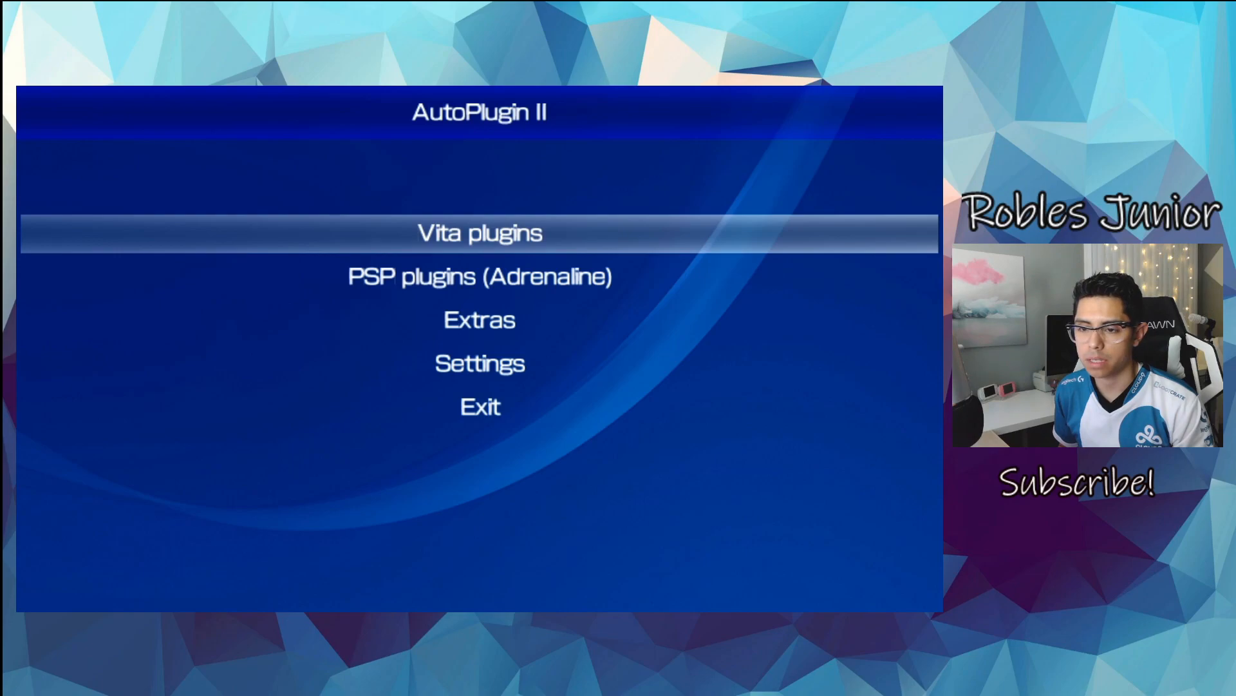
left_click(479, 232)
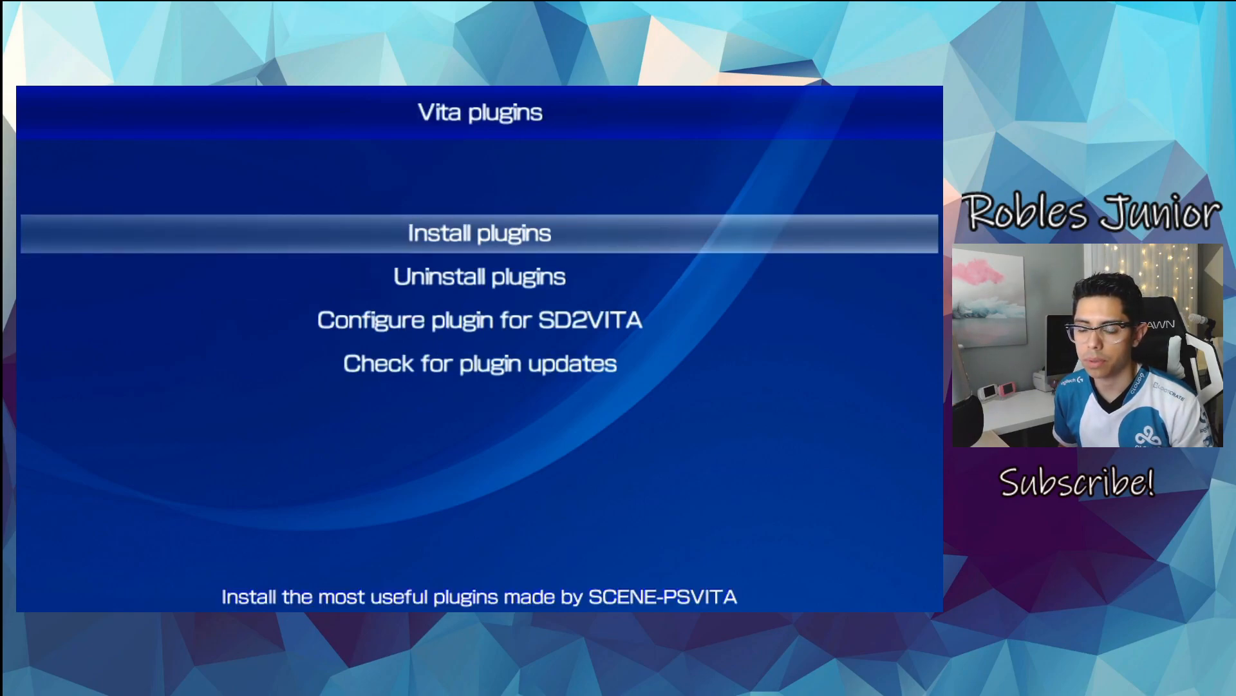
left_click(479, 232)
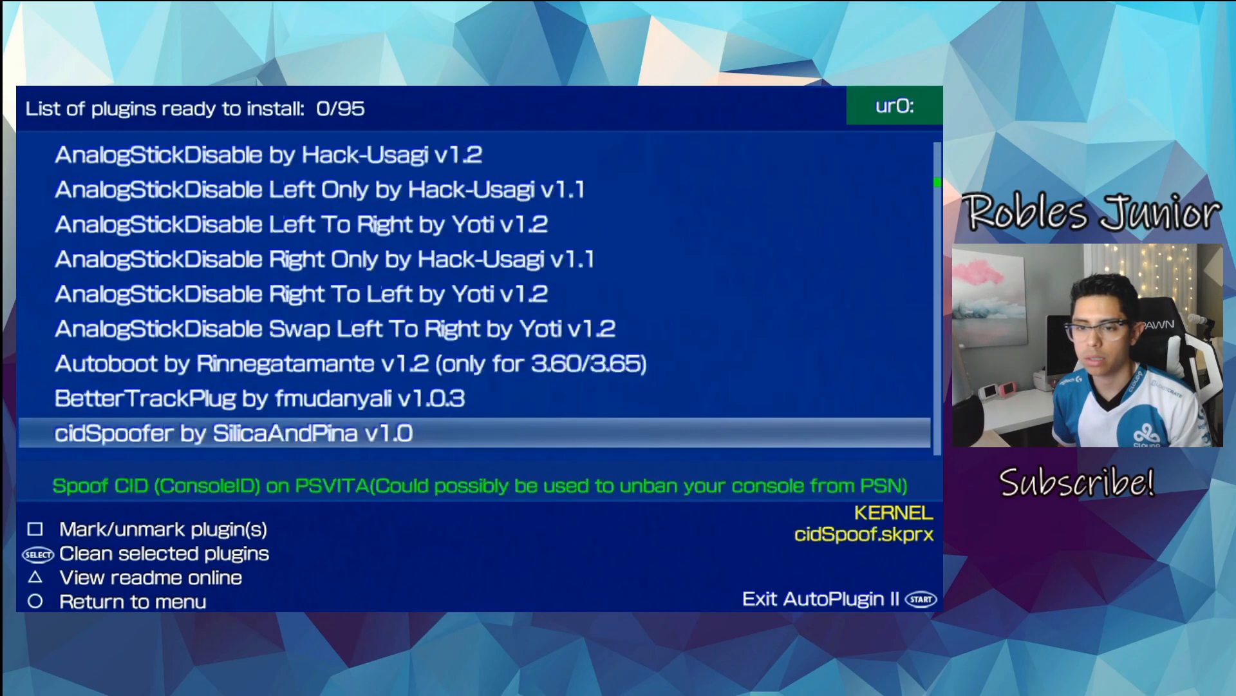
scroll("down", 3)
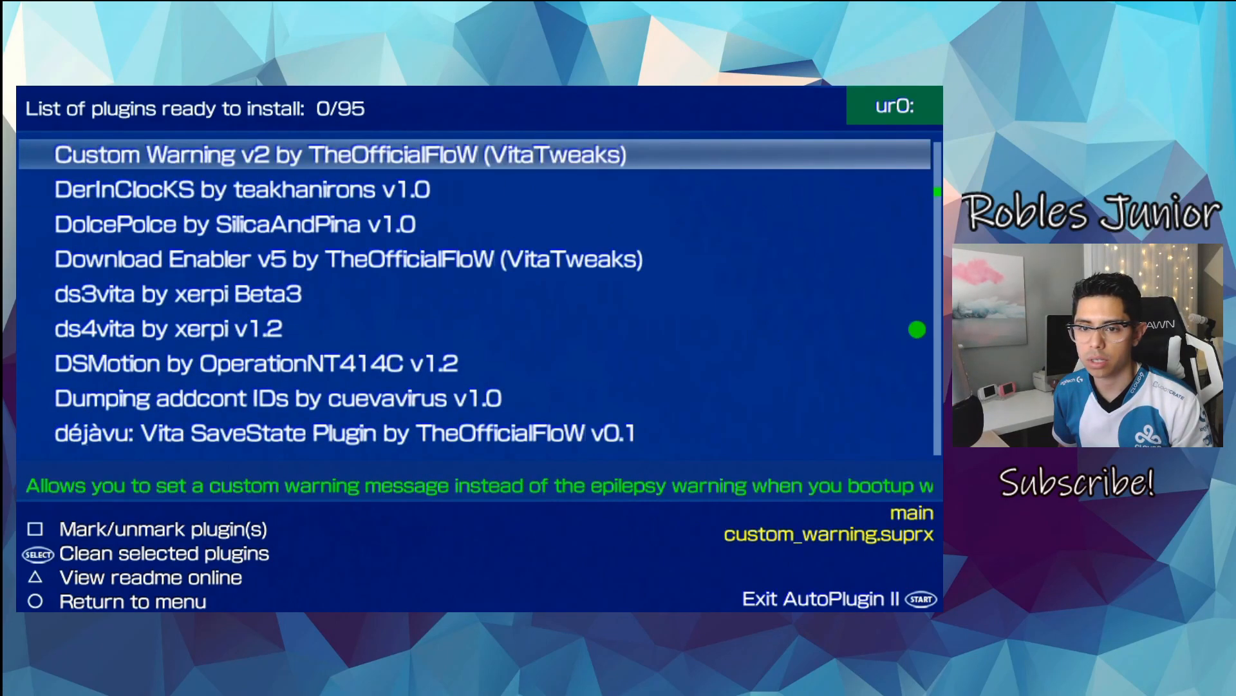
key("down")
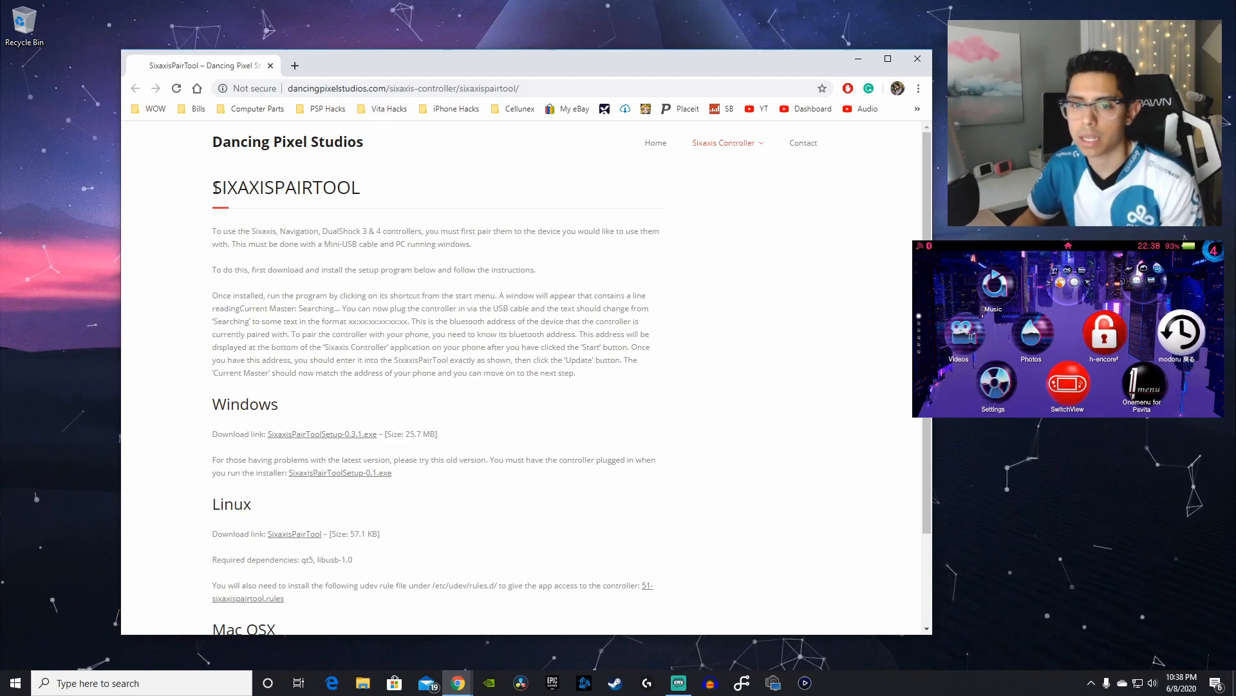
- Download SixaxisPairToolSetup-0.3.1.exe from the Windows section of the SixaxisPairTool page
left_click_drag(212, 187, 315, 187)
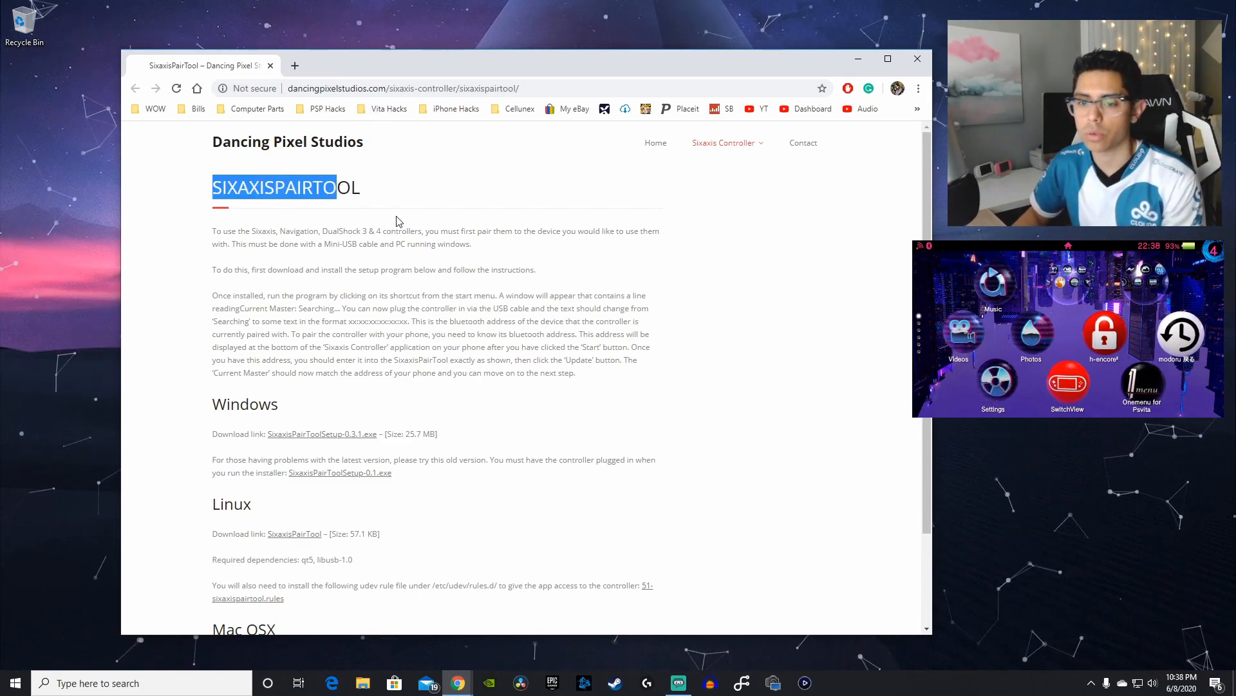
scroll("down", 3)
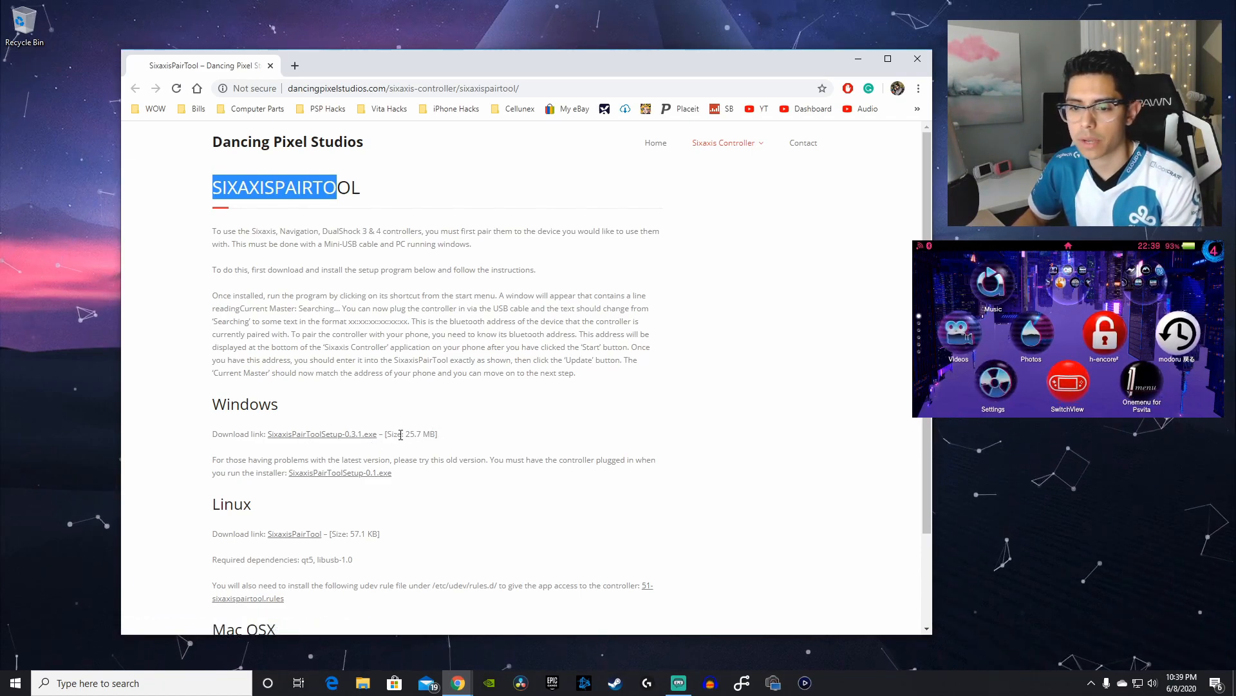
left_click(322, 433)
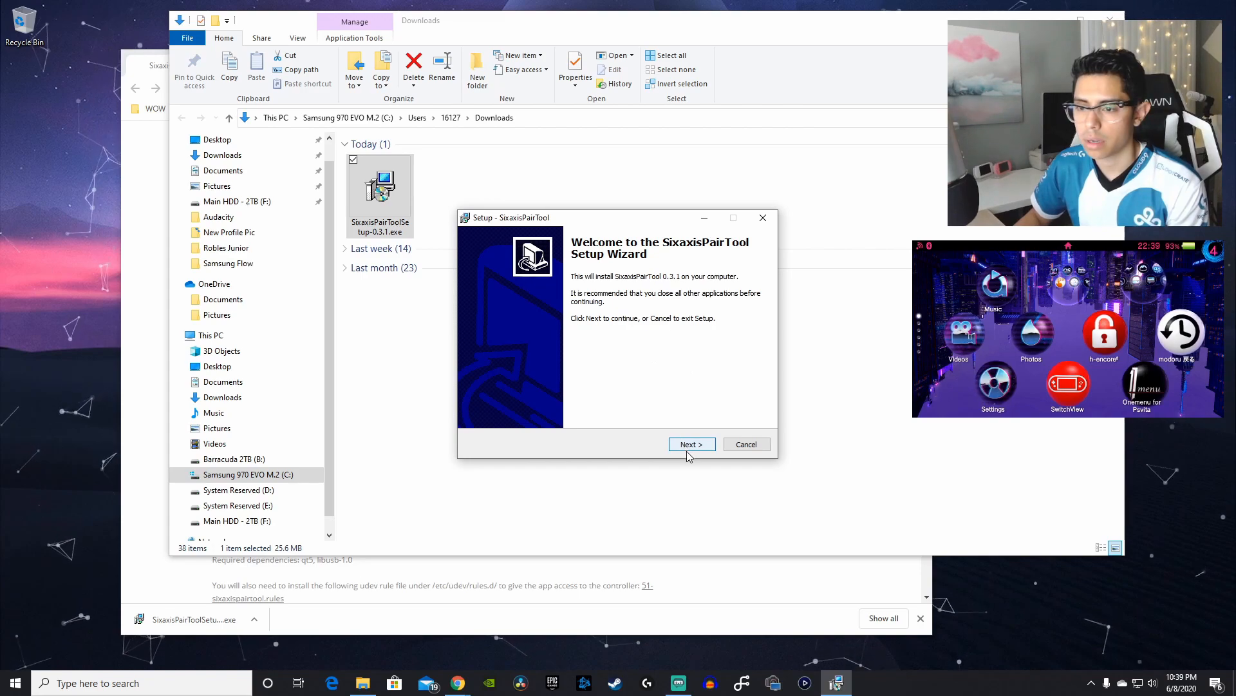
- Install SixaxisPairTool with the default destination and Start Menu folder, then click Finish
left_click(691, 443)
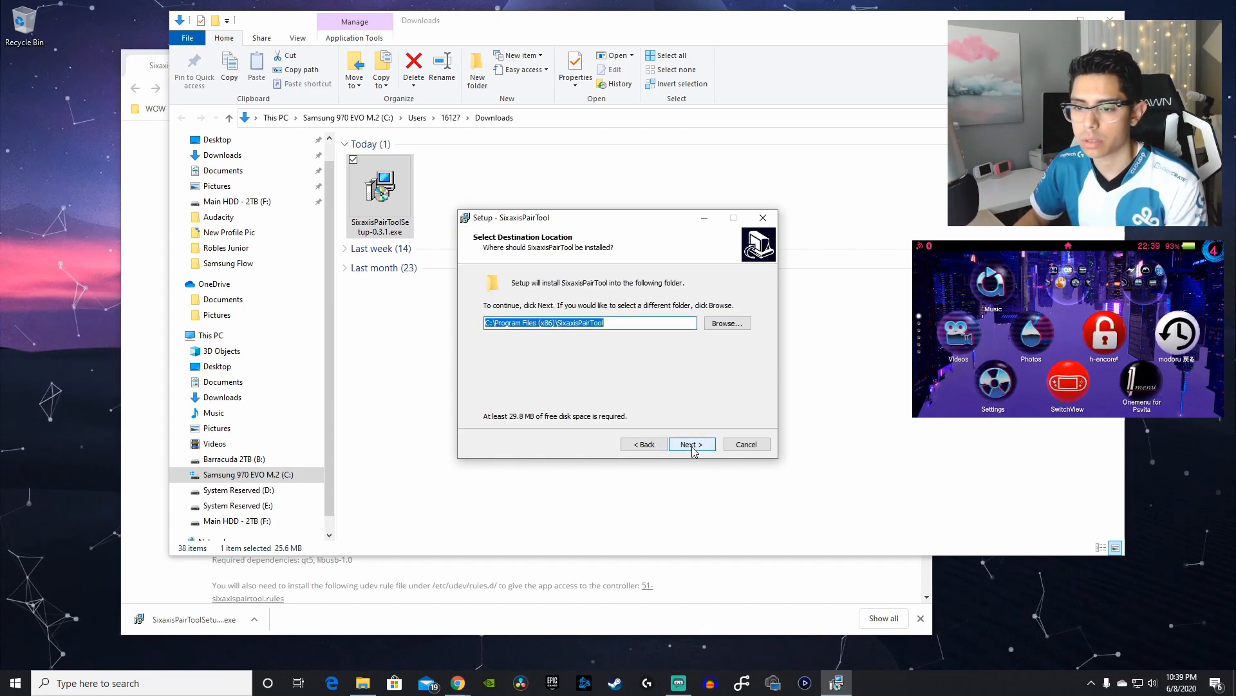
left_click(691, 444)
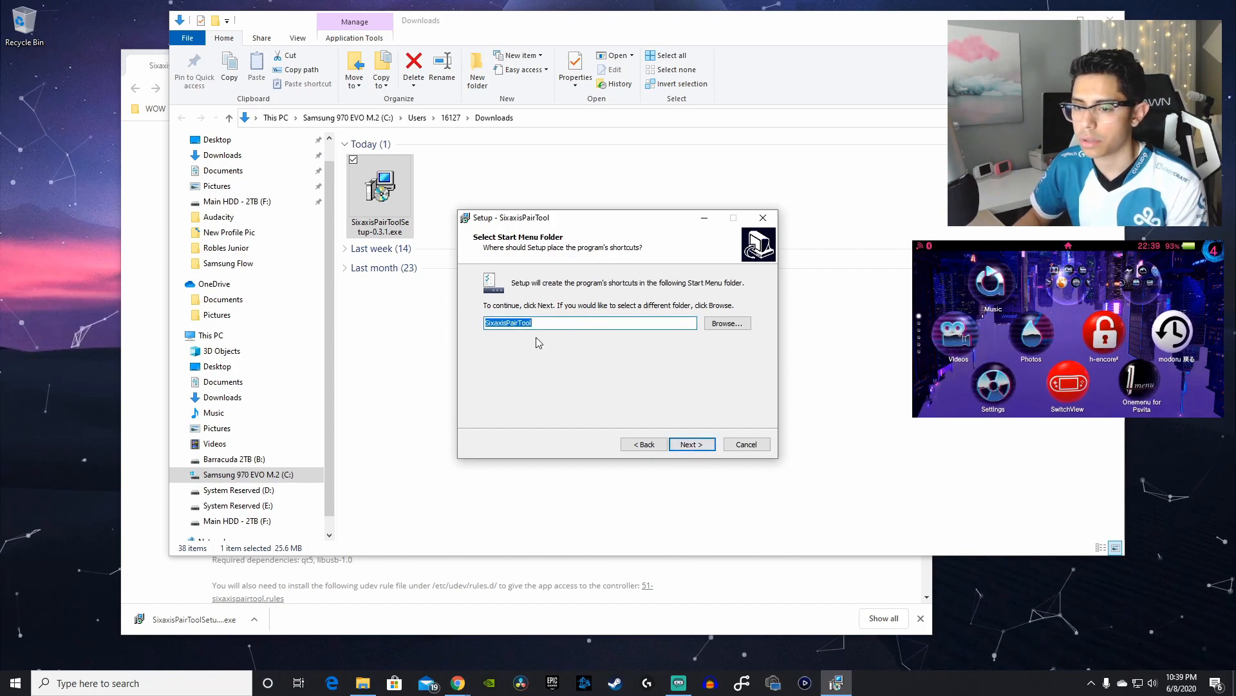
left_click(691, 444)
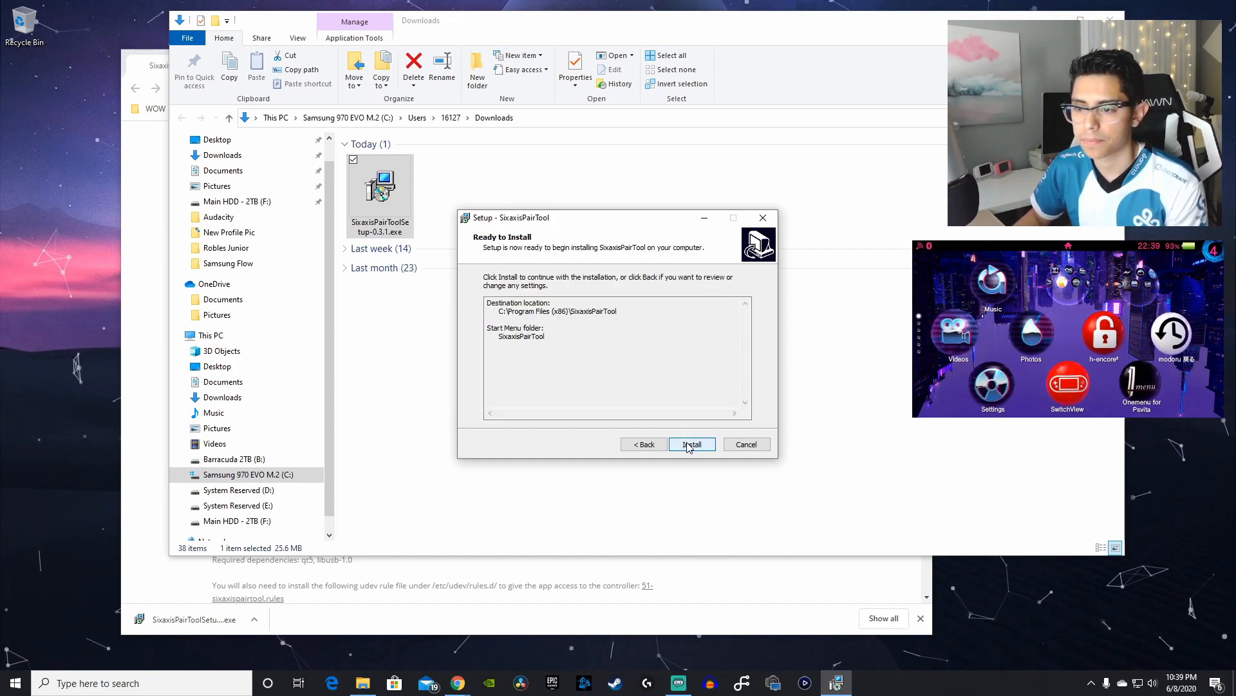
left_click(692, 443)
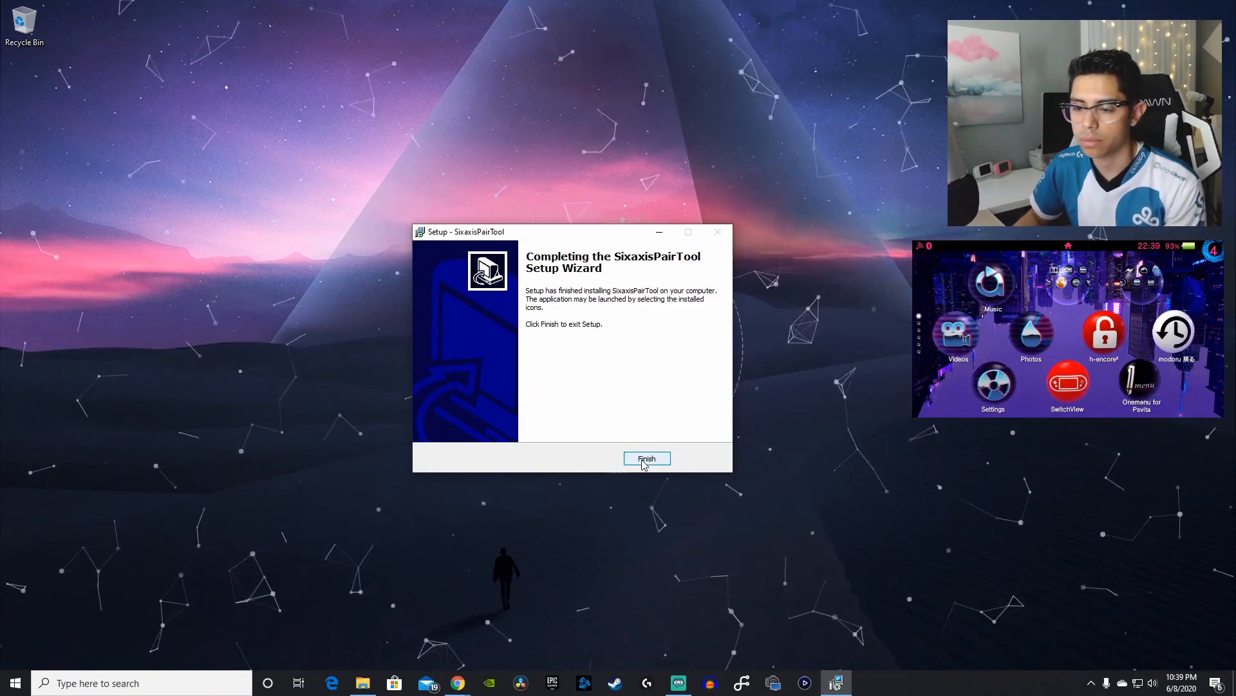
left_click(646, 457)
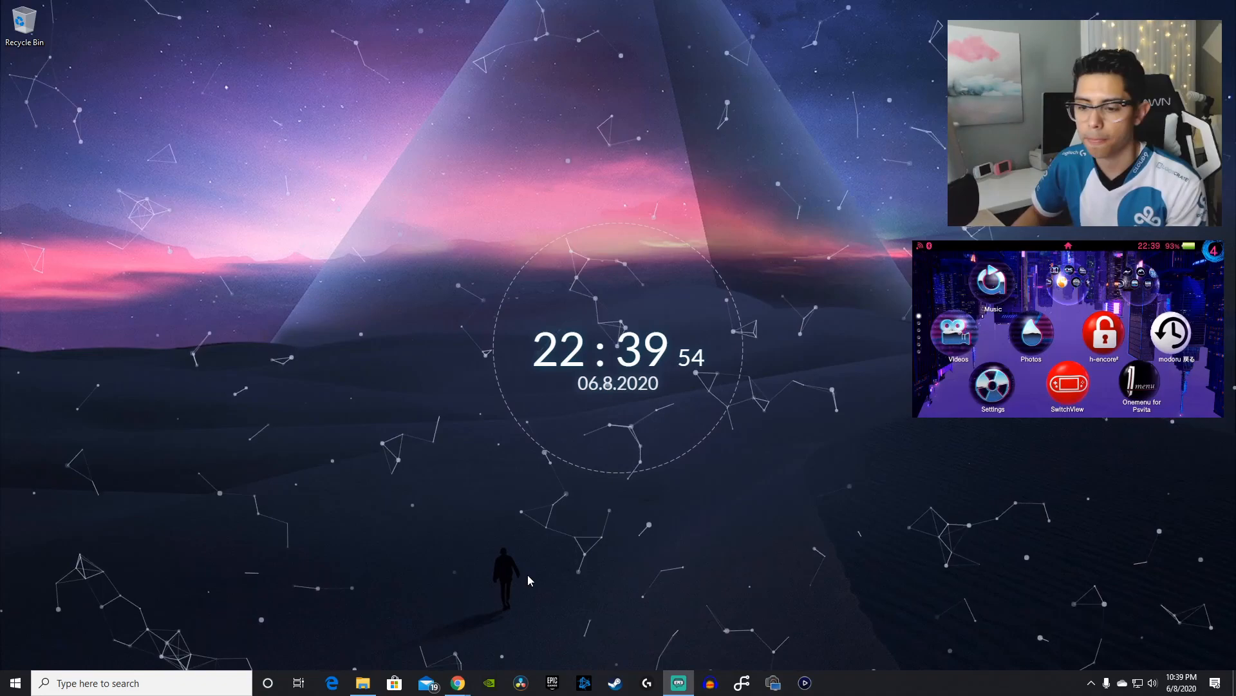
- Search Windows for 'sixaxisPairTool' to launch the pairing tool
left_click(142, 682)
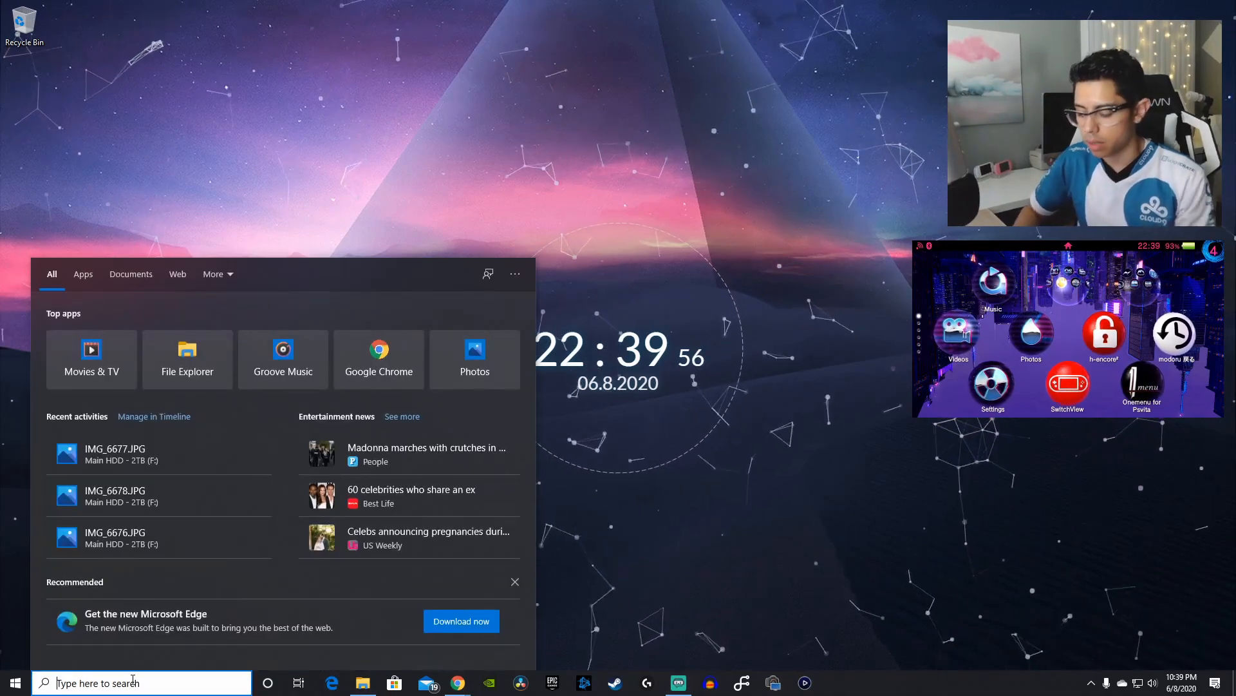
type("sixaxisPairTool")
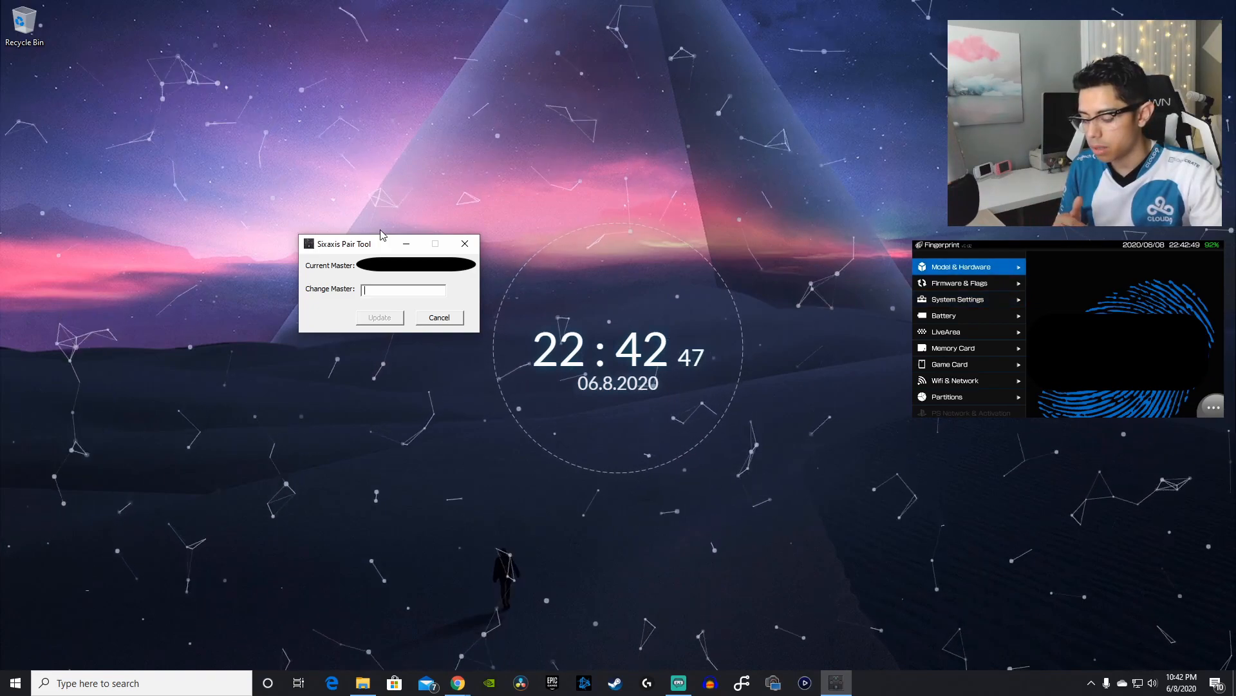
- Open Fingerprint's Model & Hardware page listing the Vita's hardware identifiers
left_click(968, 266)
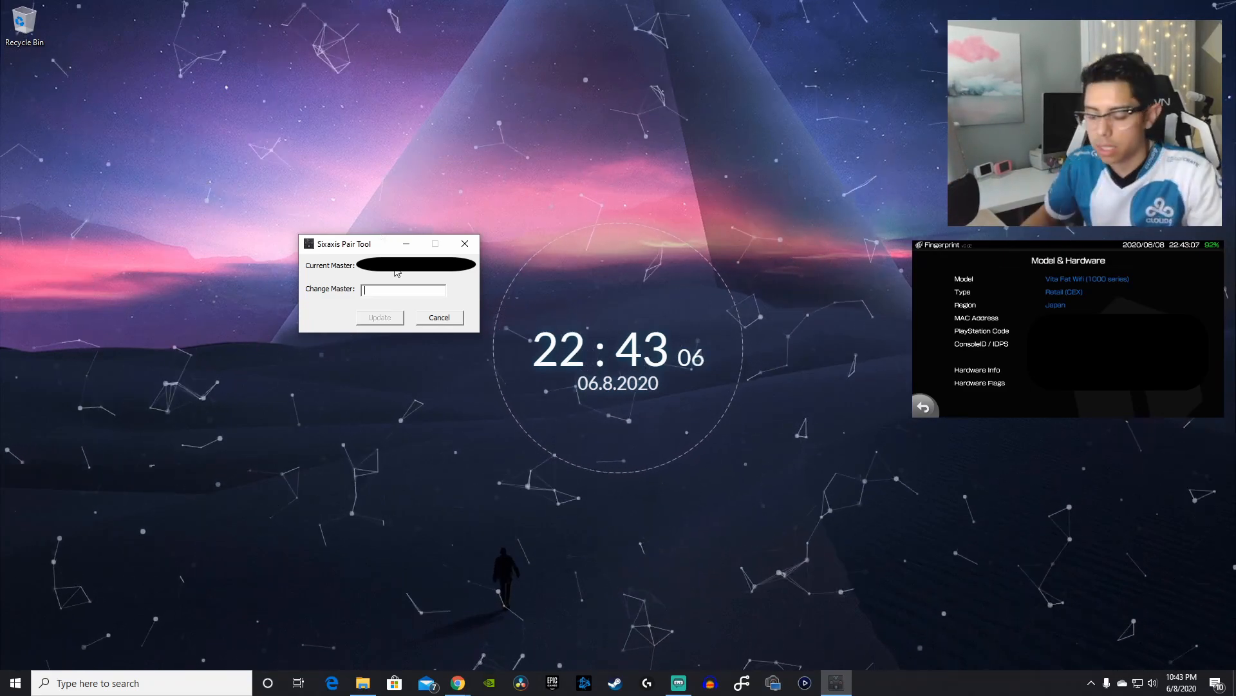
type("D")
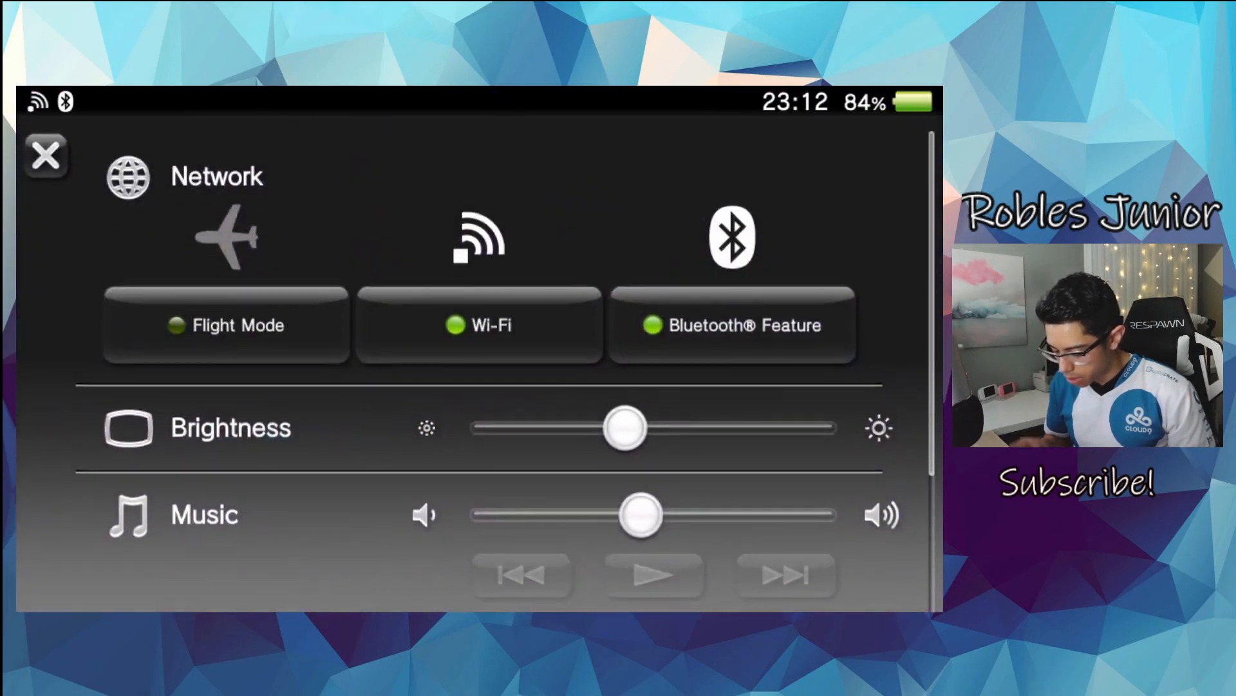
- Toggle Bluetooth off and back on, close quick settings, and bring up the Settings launch screen
left_click(731, 316)
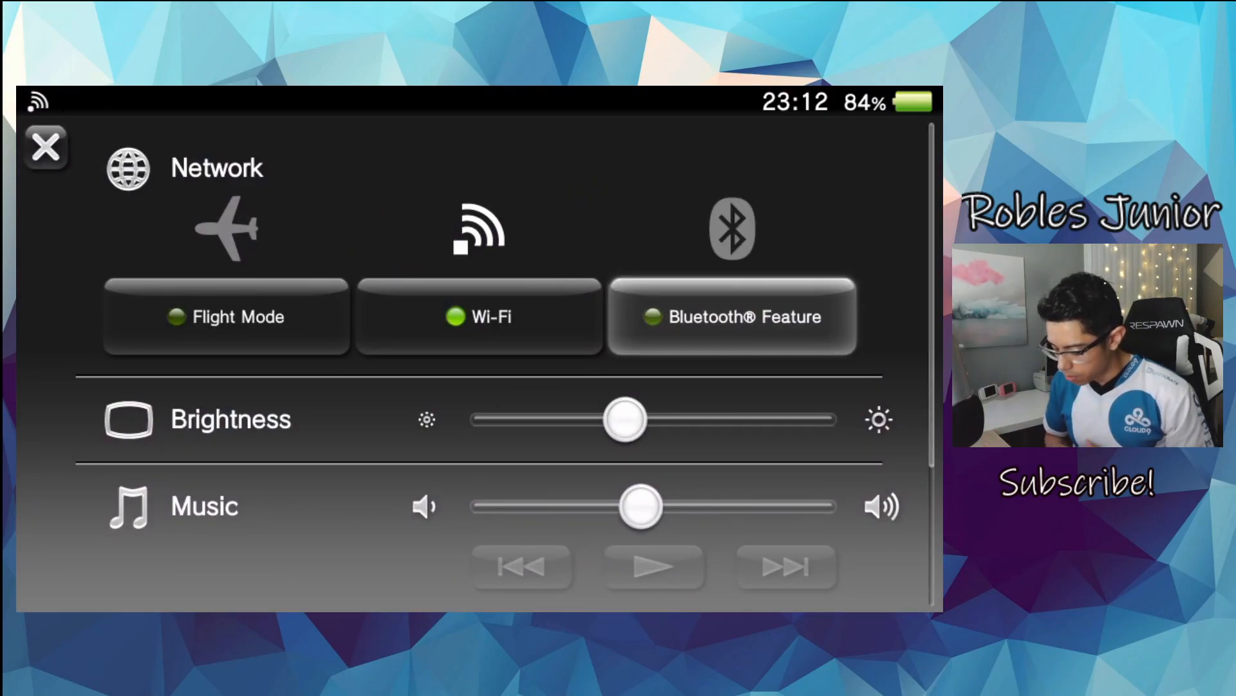
left_click(731, 316)
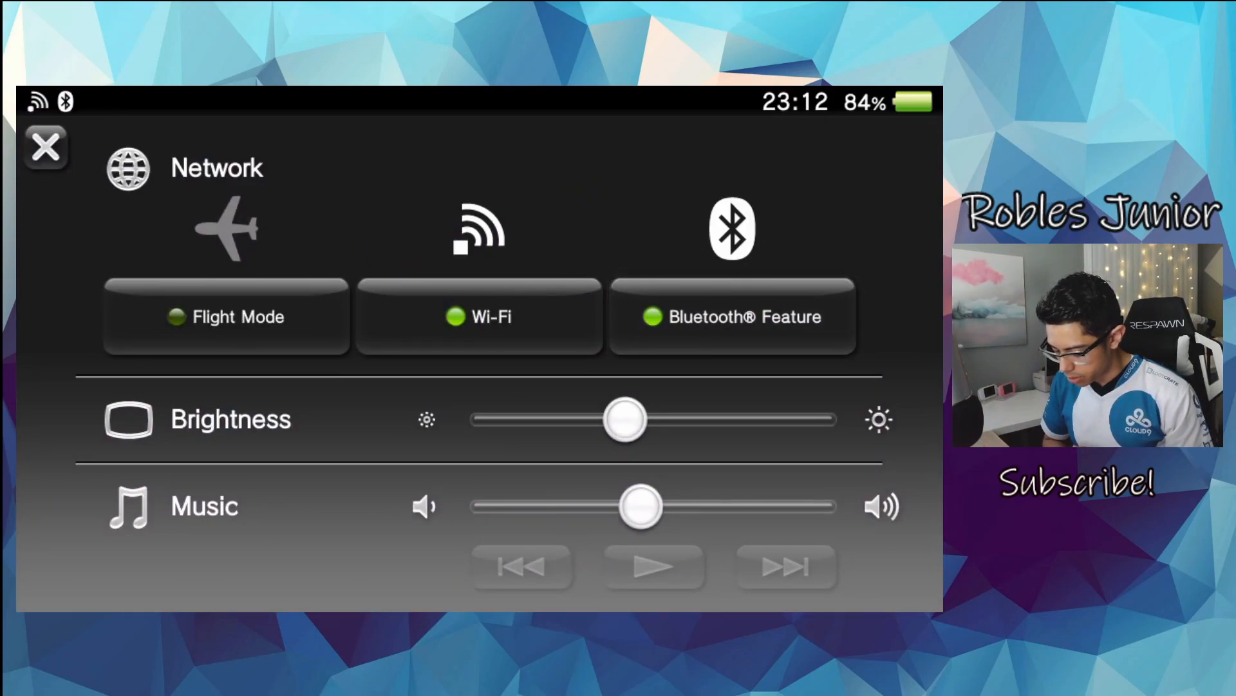
left_click(45, 148)
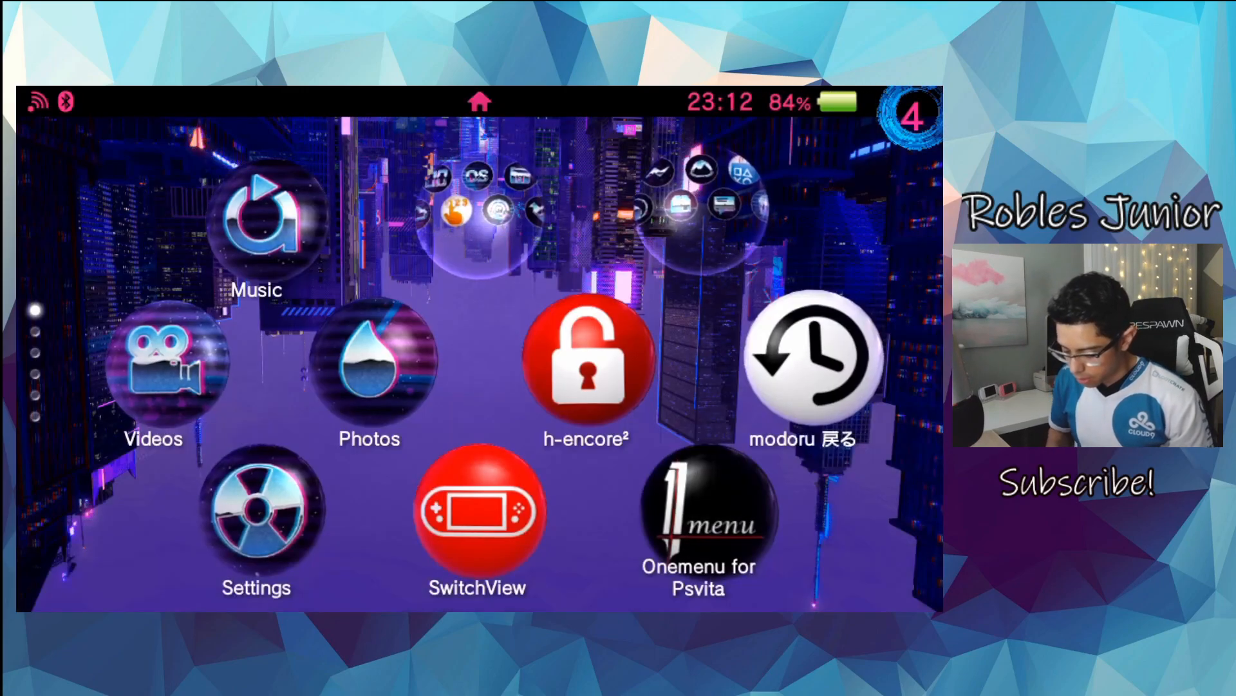
left_click(256, 512)
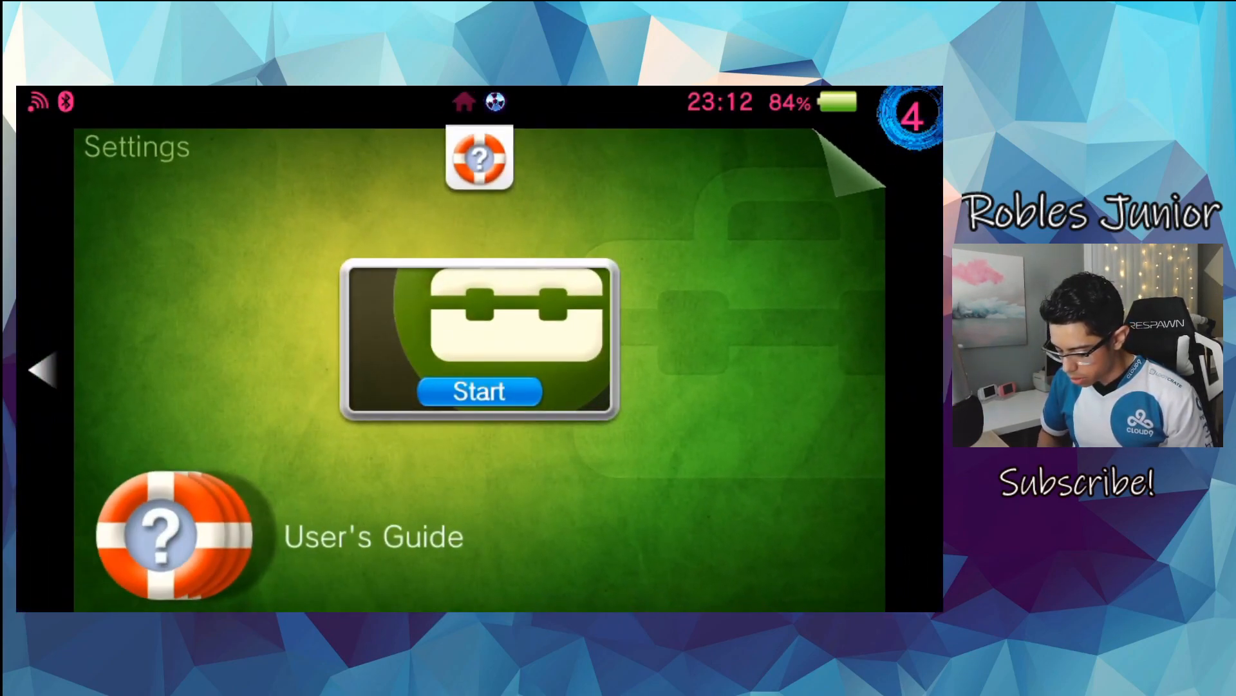
- Start Settings and open Devices > Bluetooth Devices
left_click(479, 391)
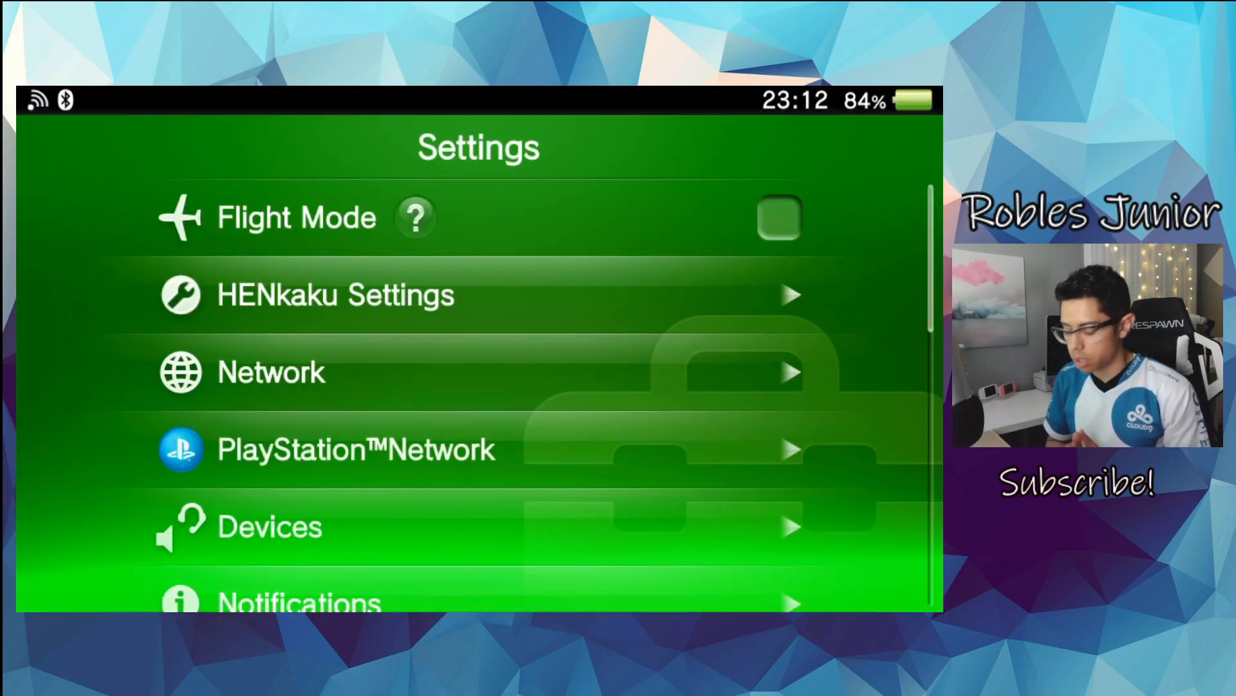
left_click(779, 218)
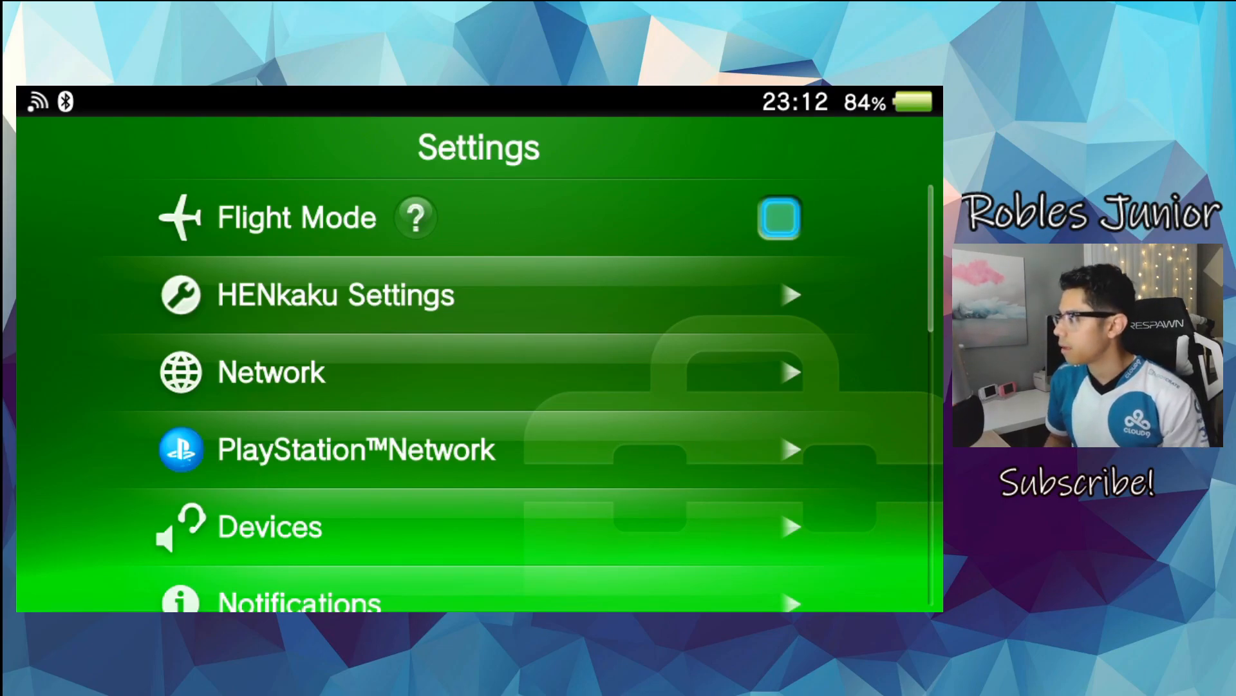
left_click(270, 527)
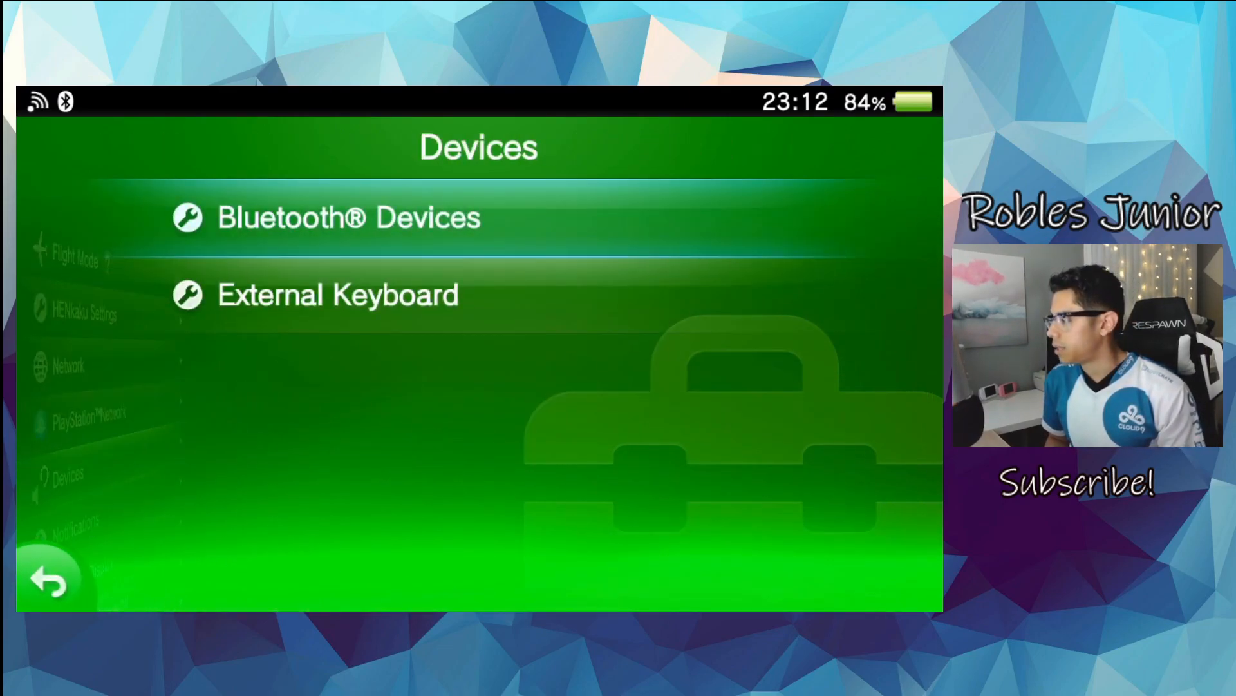
left_click(347, 218)
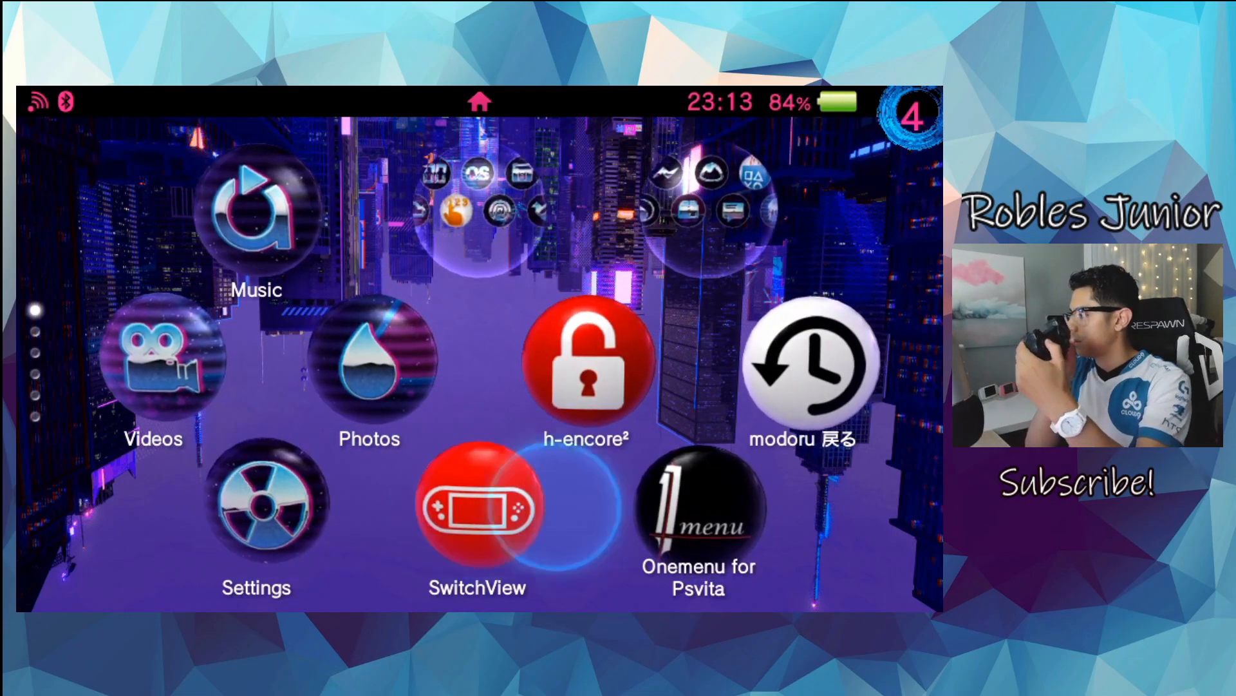
left_click(696, 509)
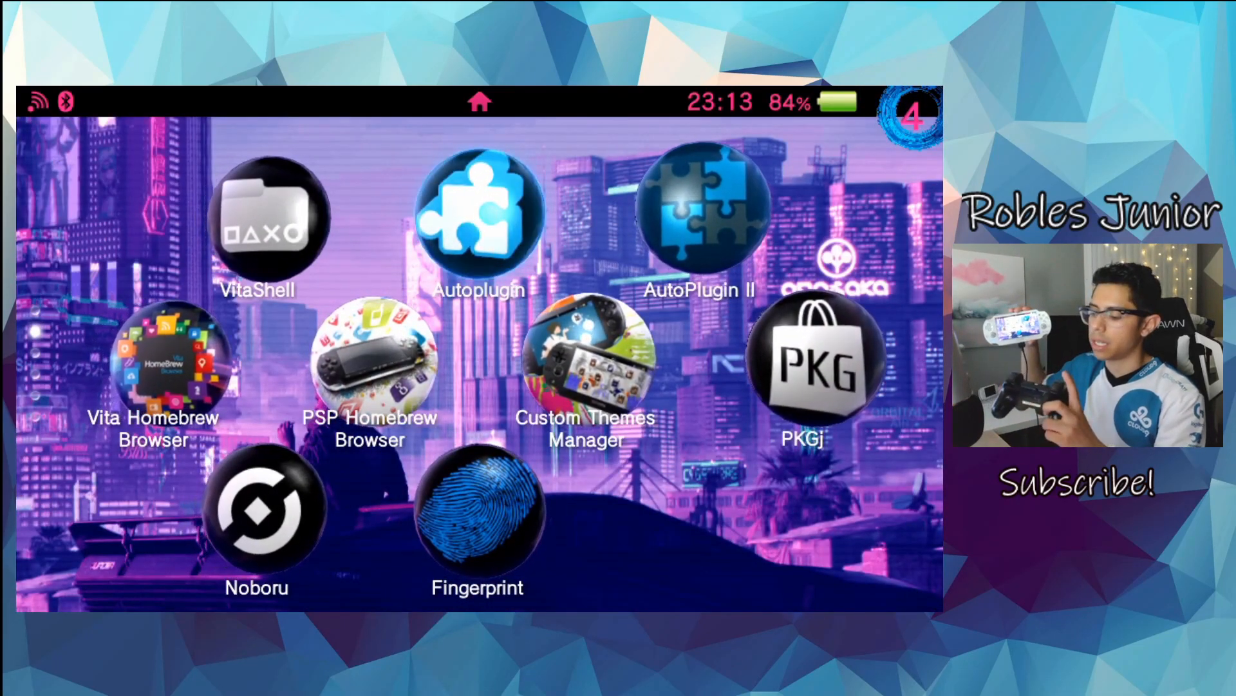
left_click(477, 213)
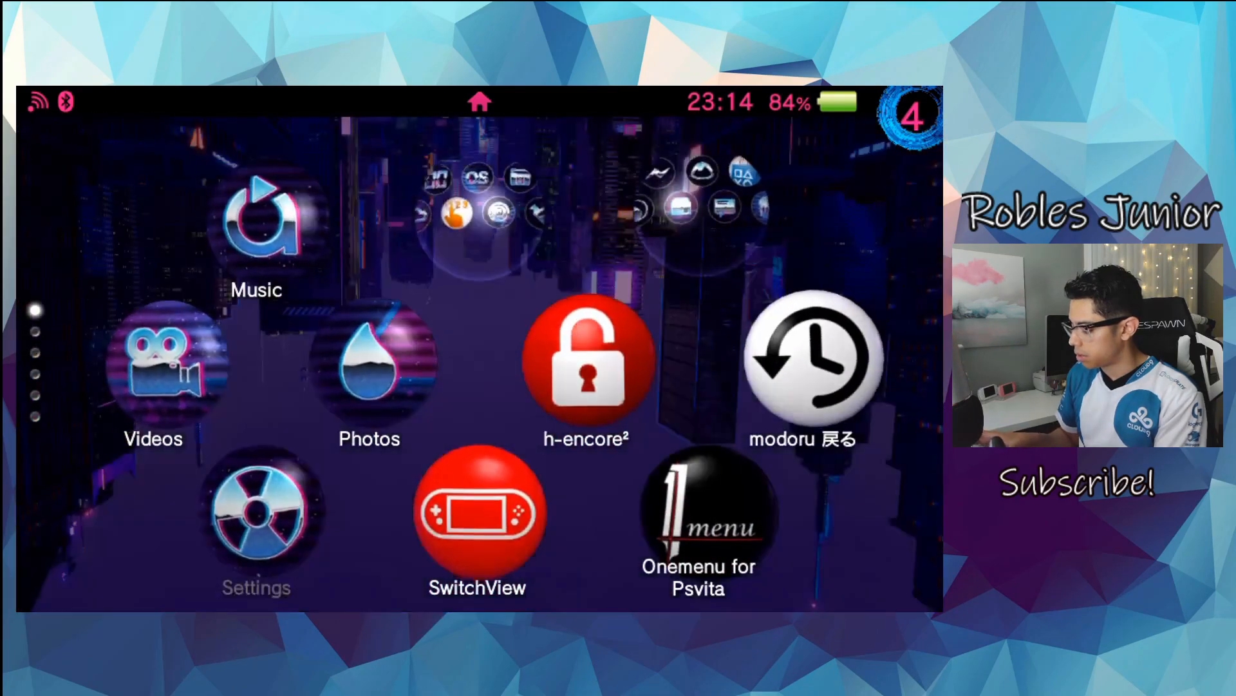
- View paired Bluetooth devices (POM GEAR SMART PODS, DUALSHOCK 4) in Settings, then return home
left_click(256, 517)
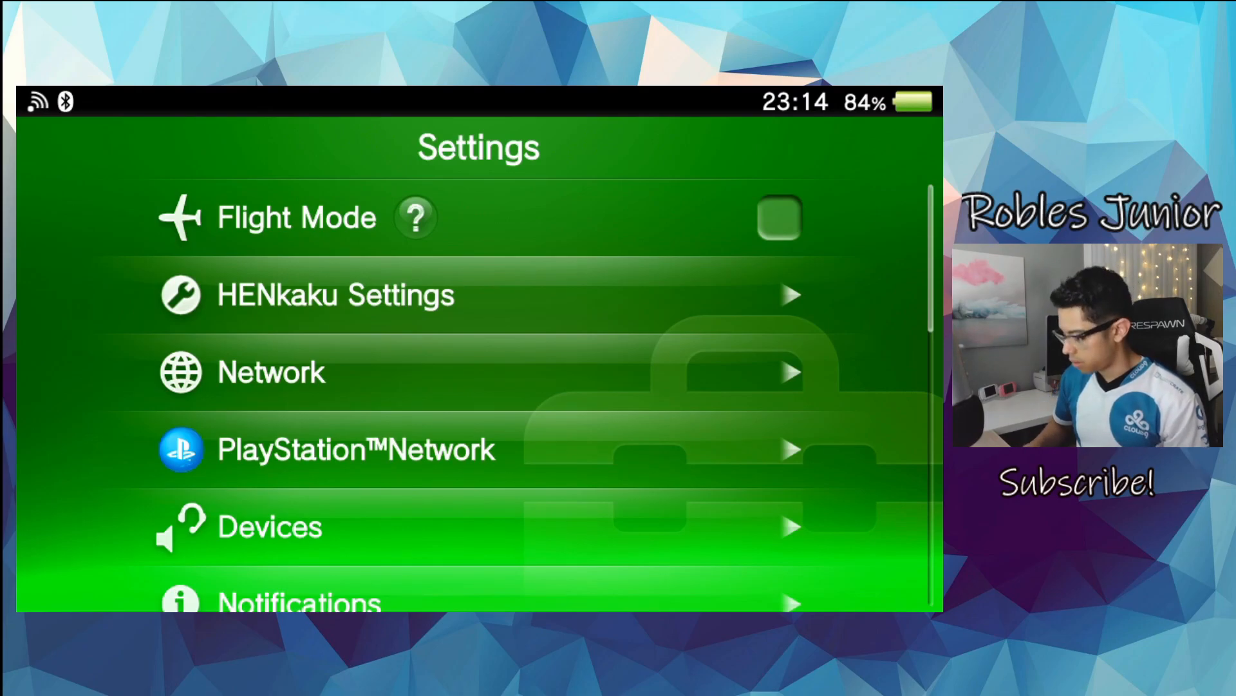
left_click(269, 526)
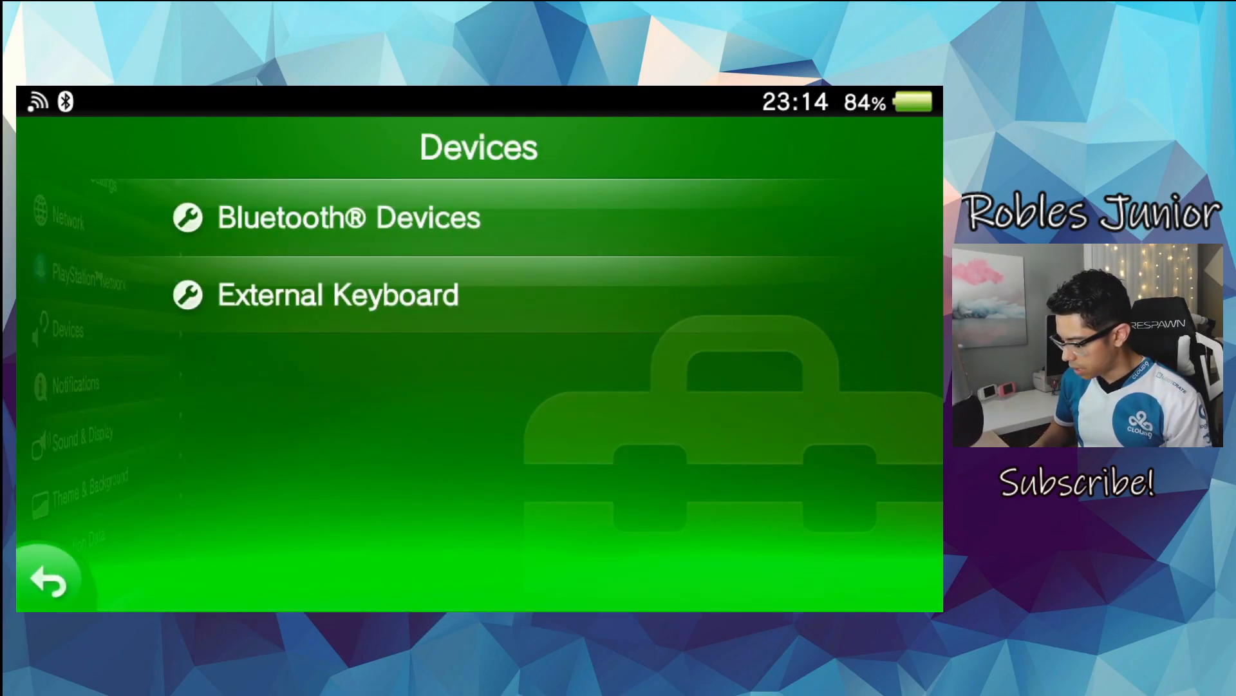
left_click(347, 217)
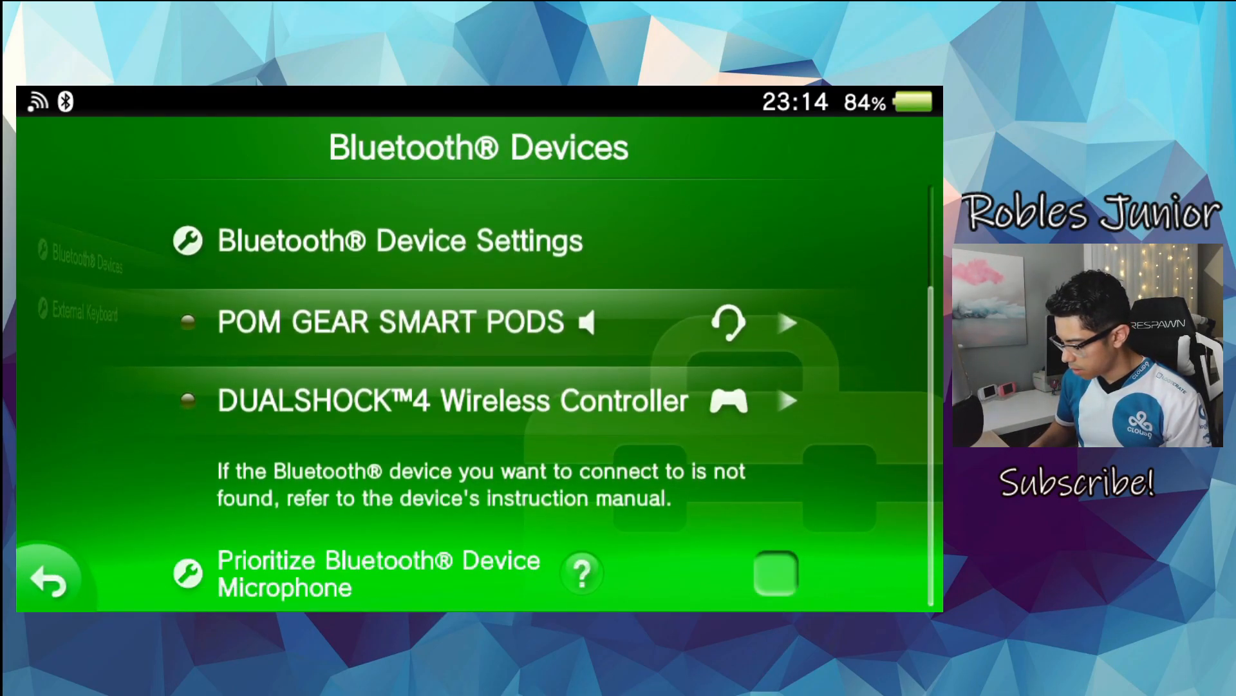
scroll("down", 3)
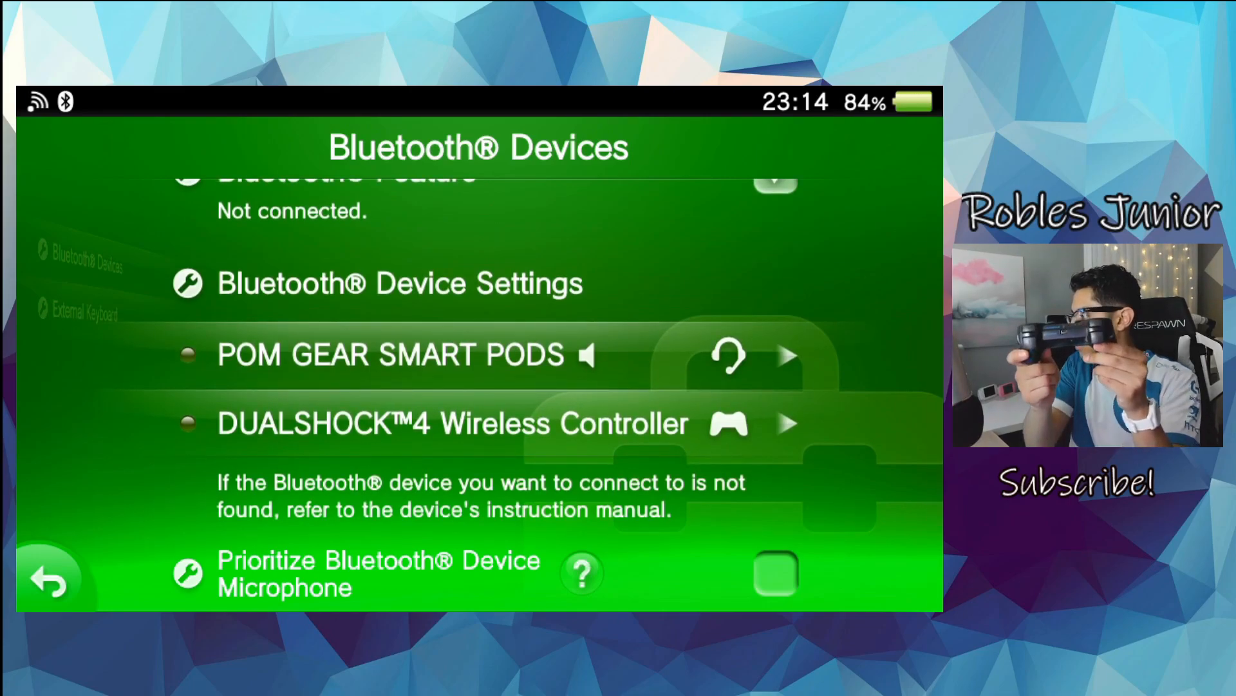
left_click(49, 578)
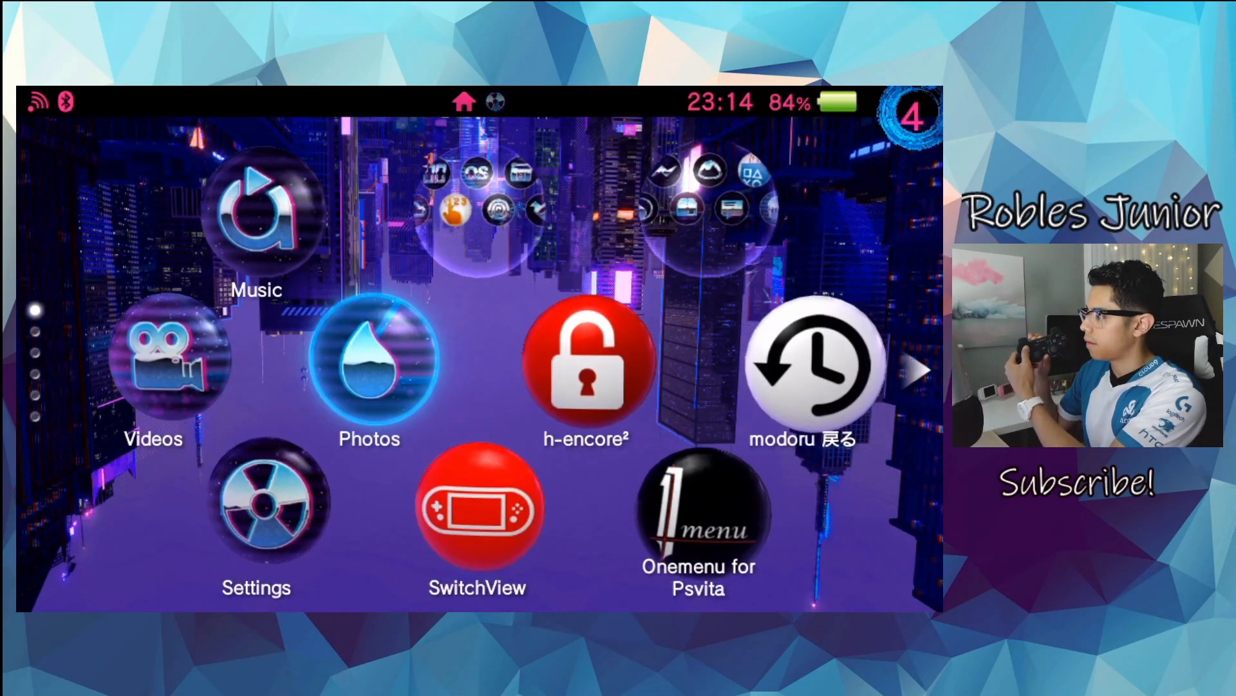
- Scroll down through the home screen pages to reach the Vita Fighters LiveArea
left_click(255, 509)
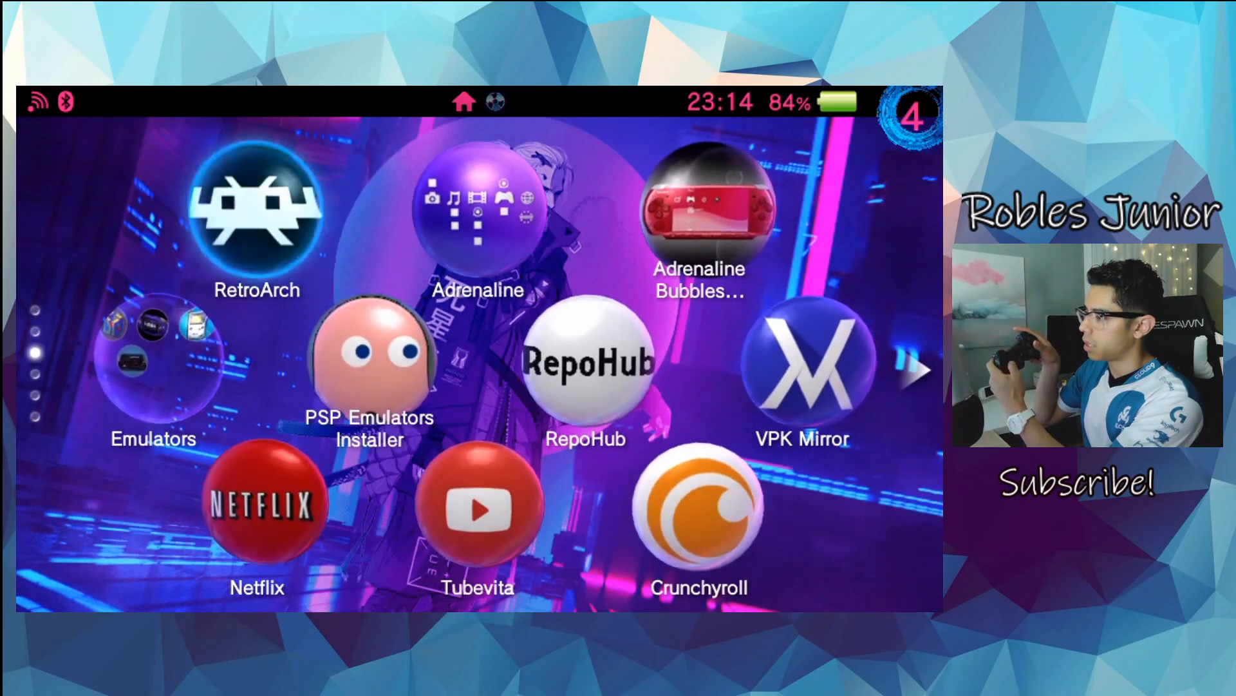
scroll("down", 3)
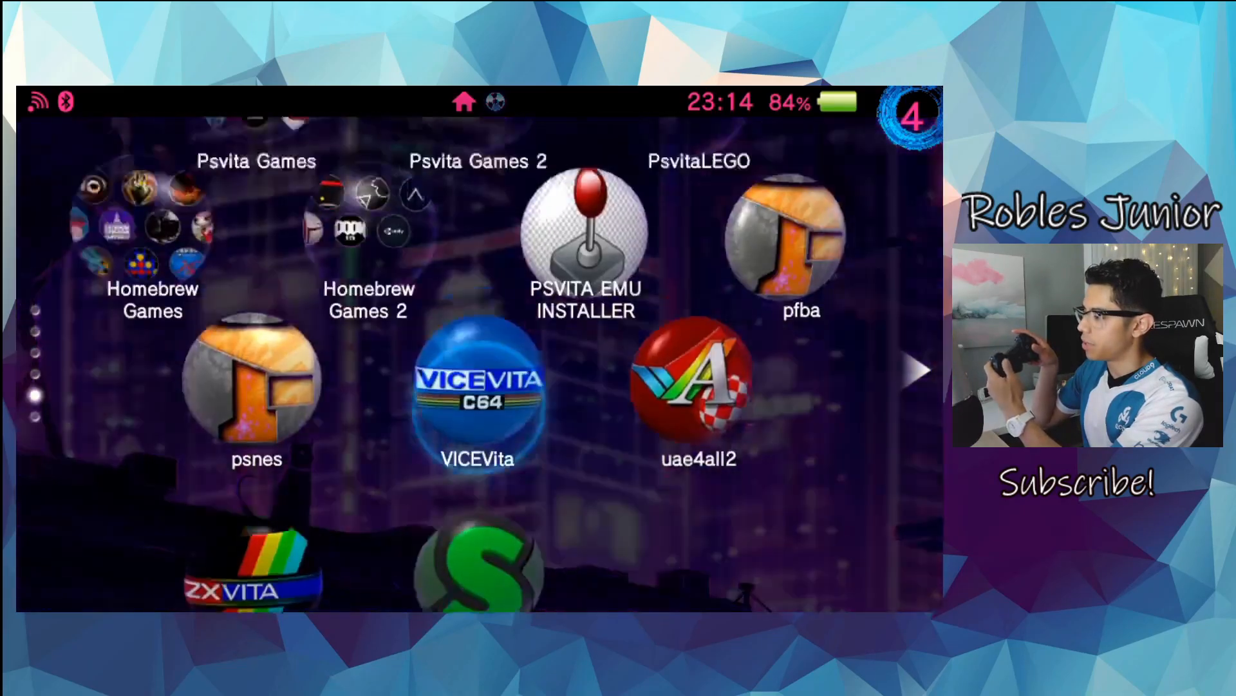
scroll("down", 3)
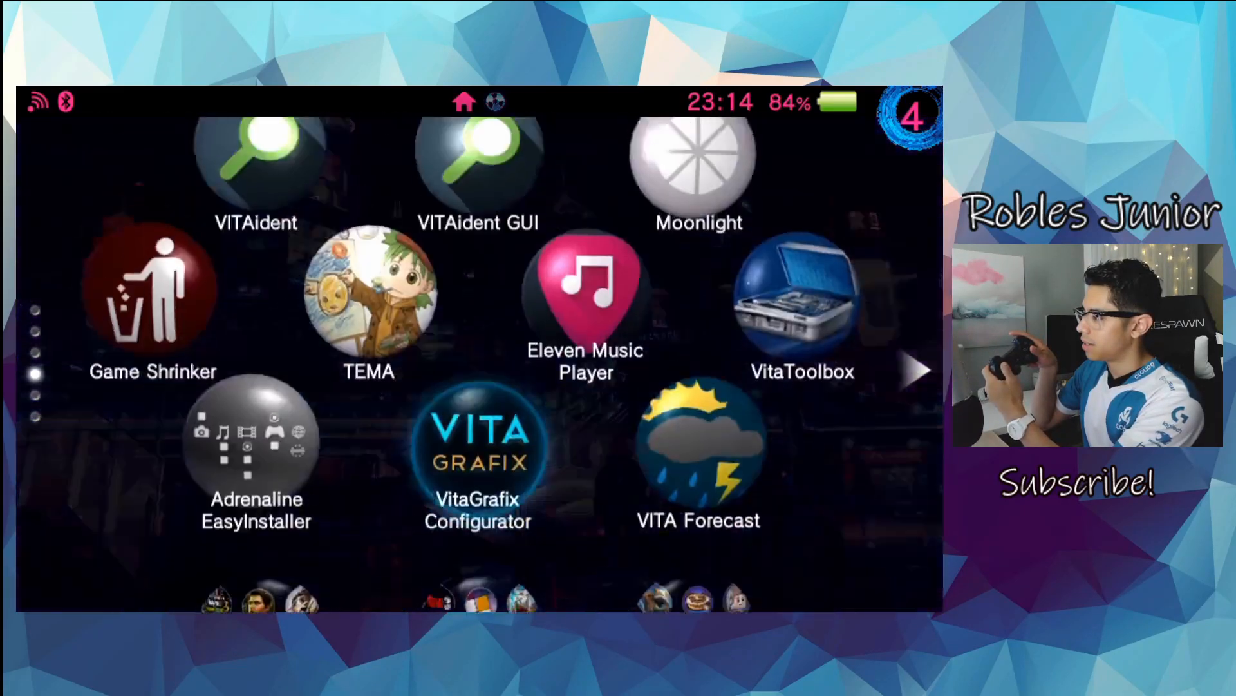
scroll("down", 3)
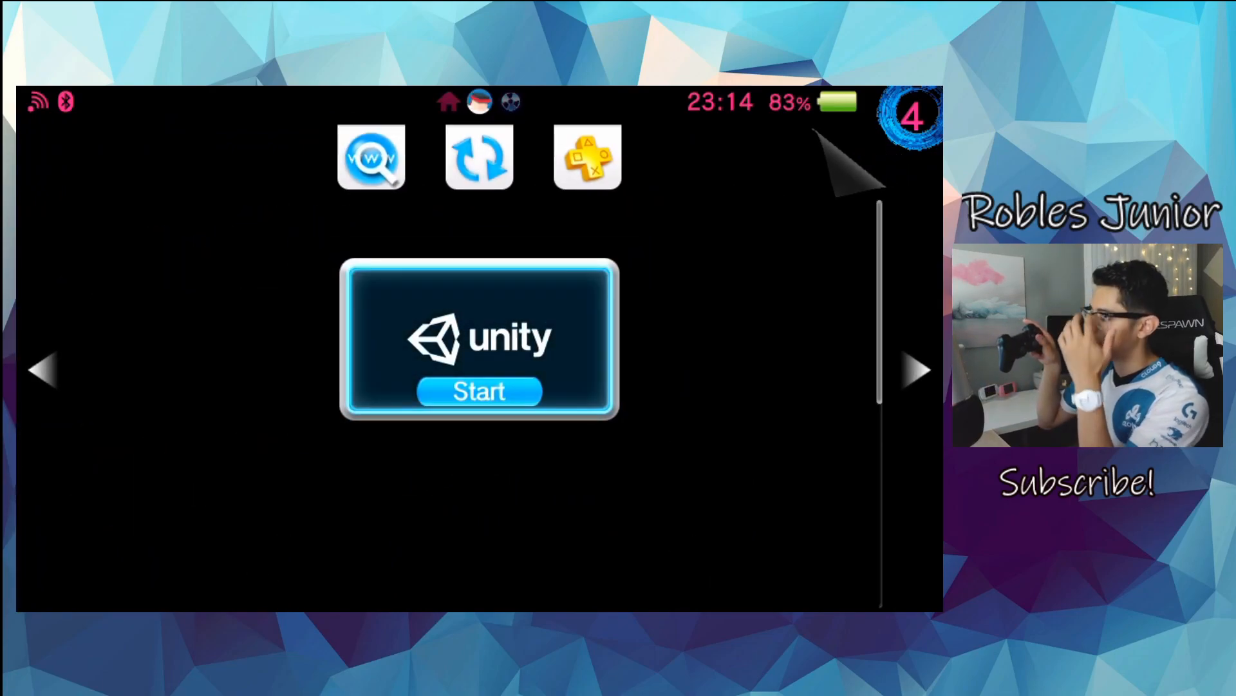
- Start Vita Fighters in Arcade mode and select KFM for P1 and Demitri for P2
left_click(477, 391)
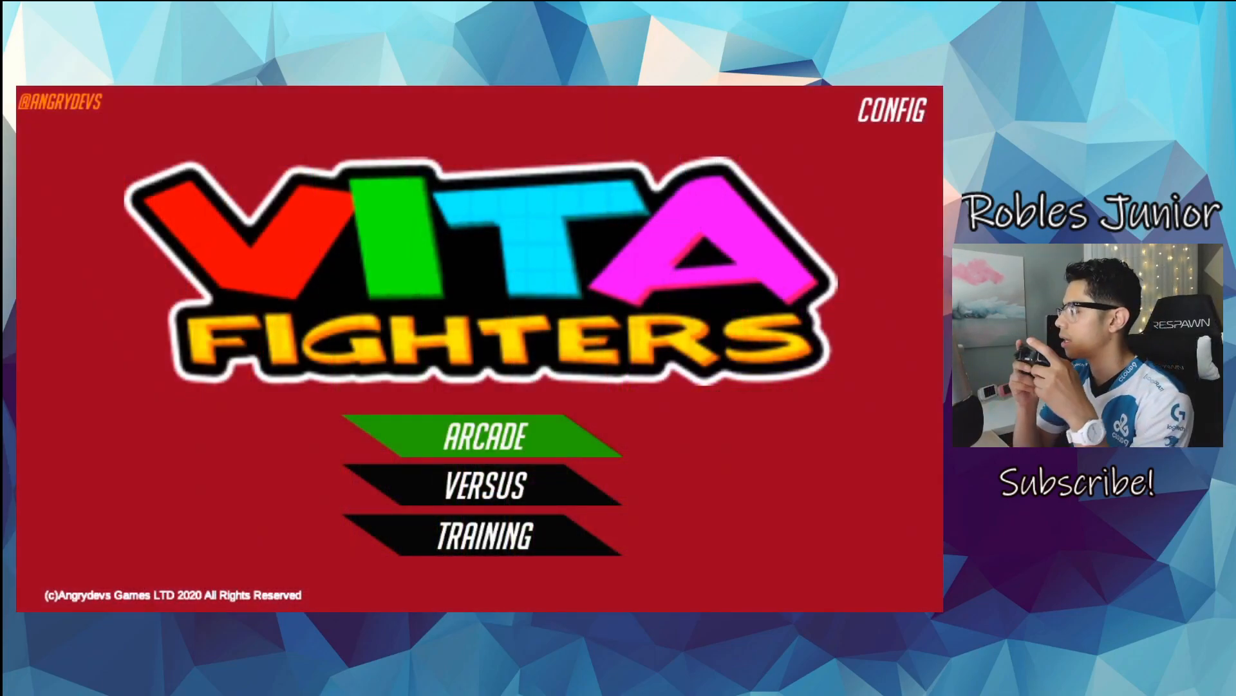
left_click(485, 435)
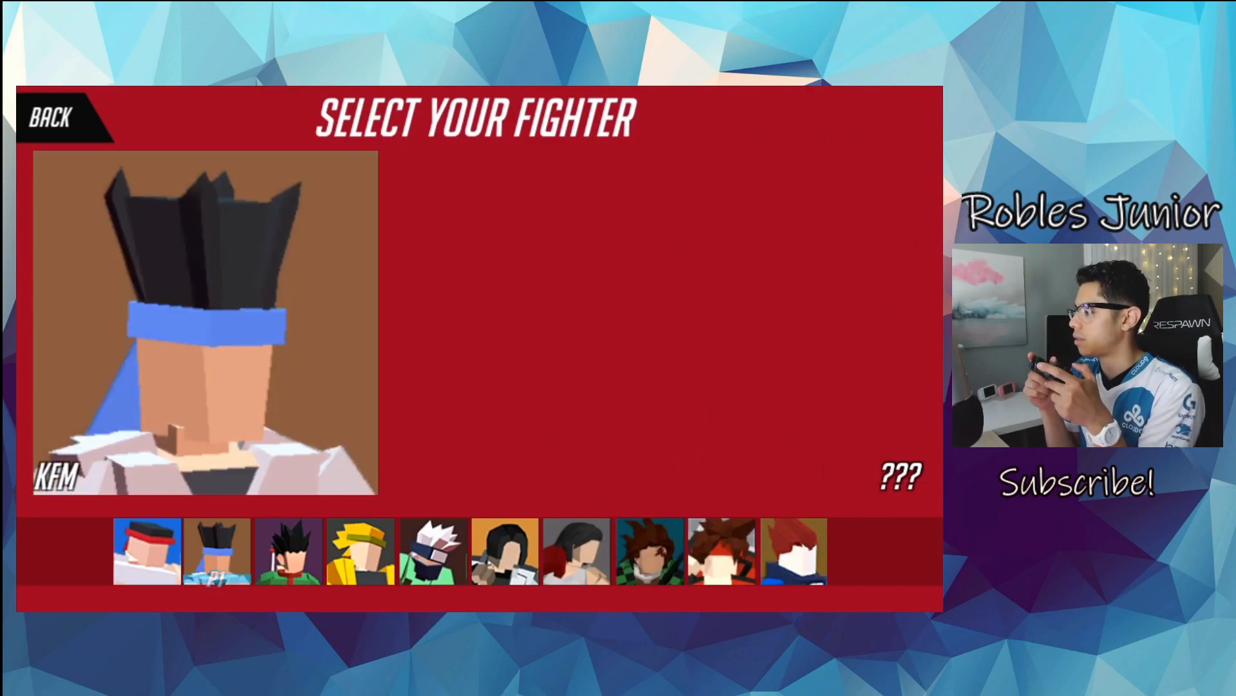
left_click(503, 551)
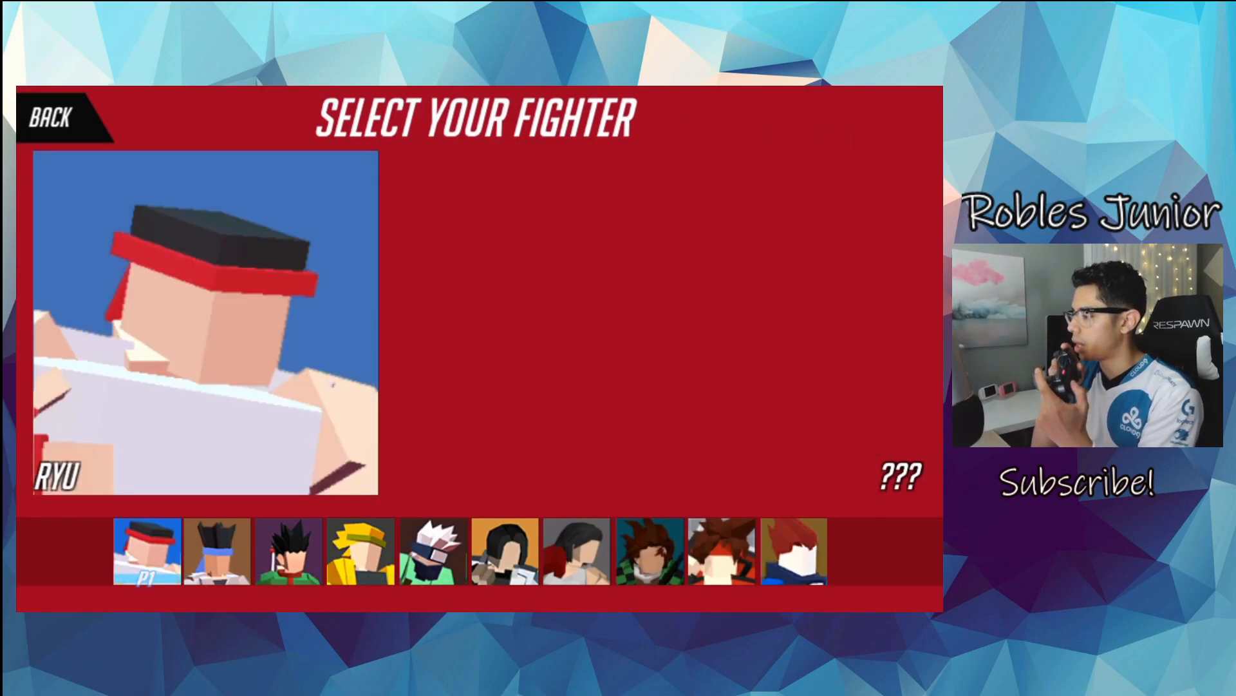
left_click(217, 552)
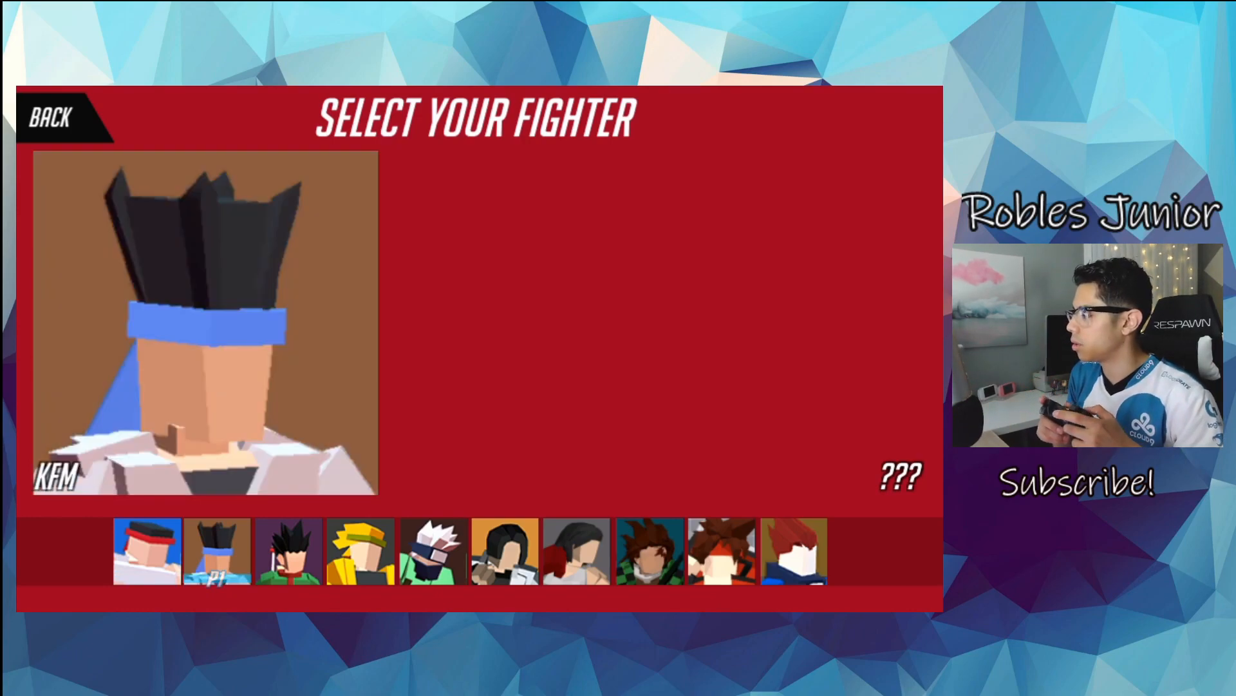
left_click(145, 551)
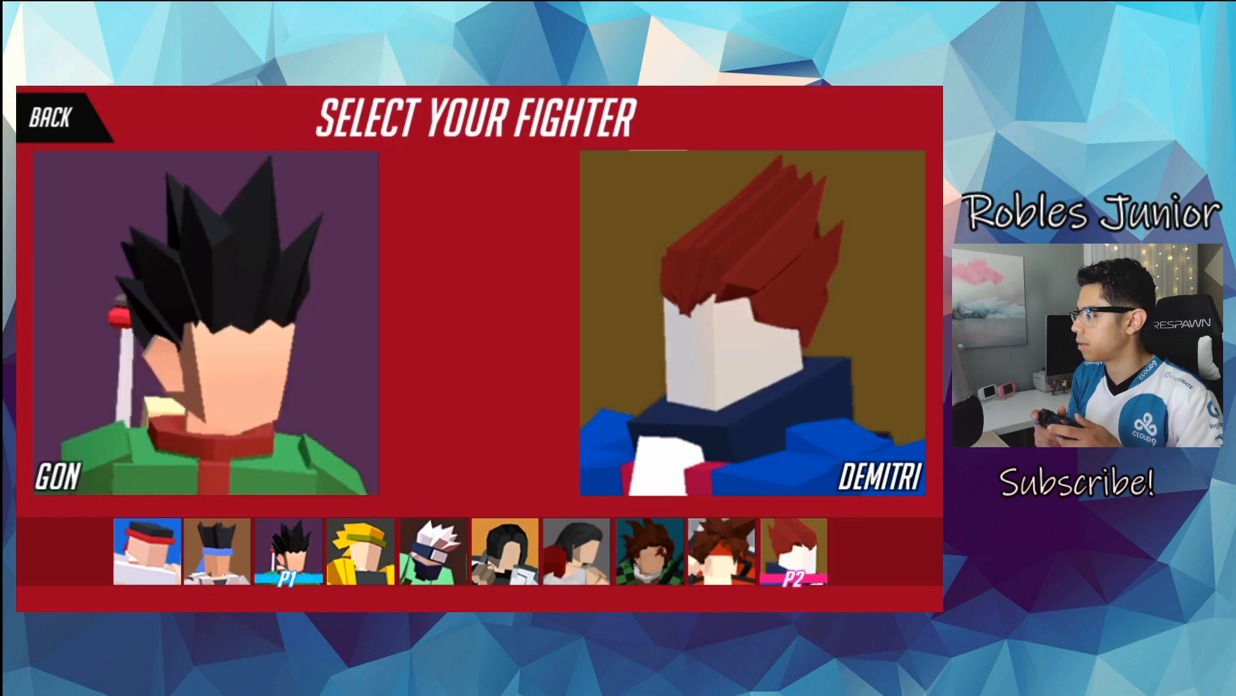
left_click(214, 549)
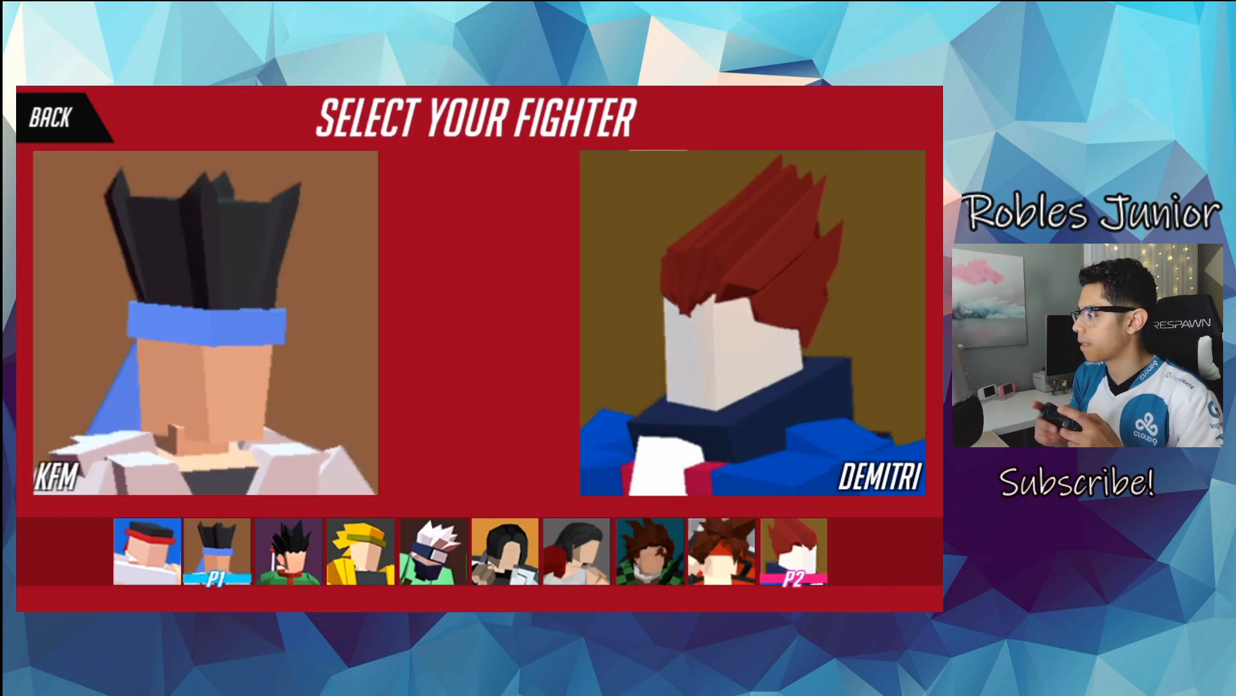